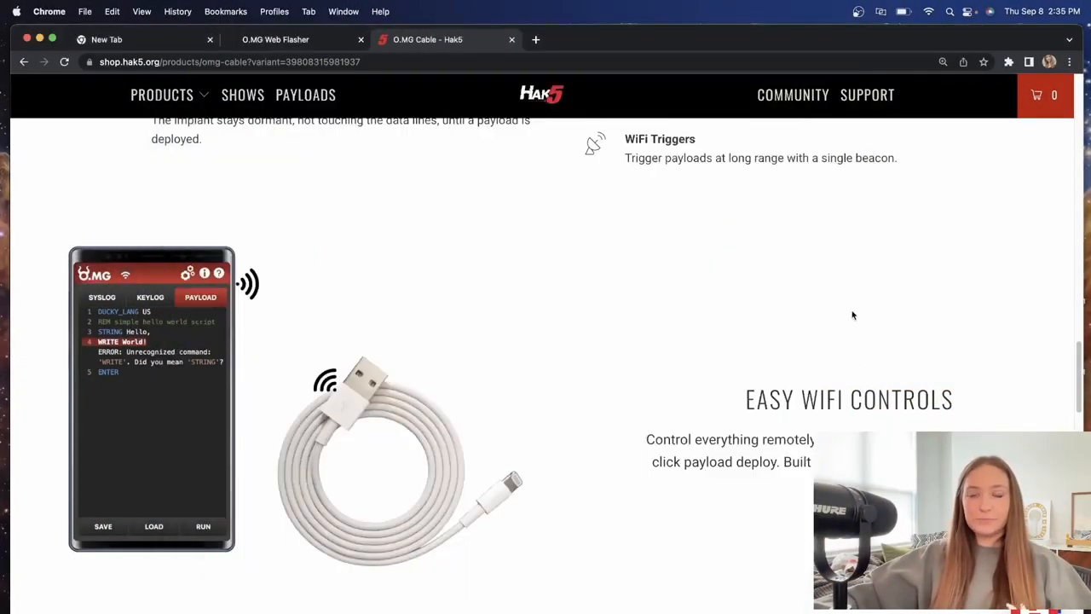
Scroll the O.MG Cable page to show the $179.99 price and Basic, Plus, Elite tiers
{"action": "scroll", "scroll_direction": "up", "scroll_amount": 3}
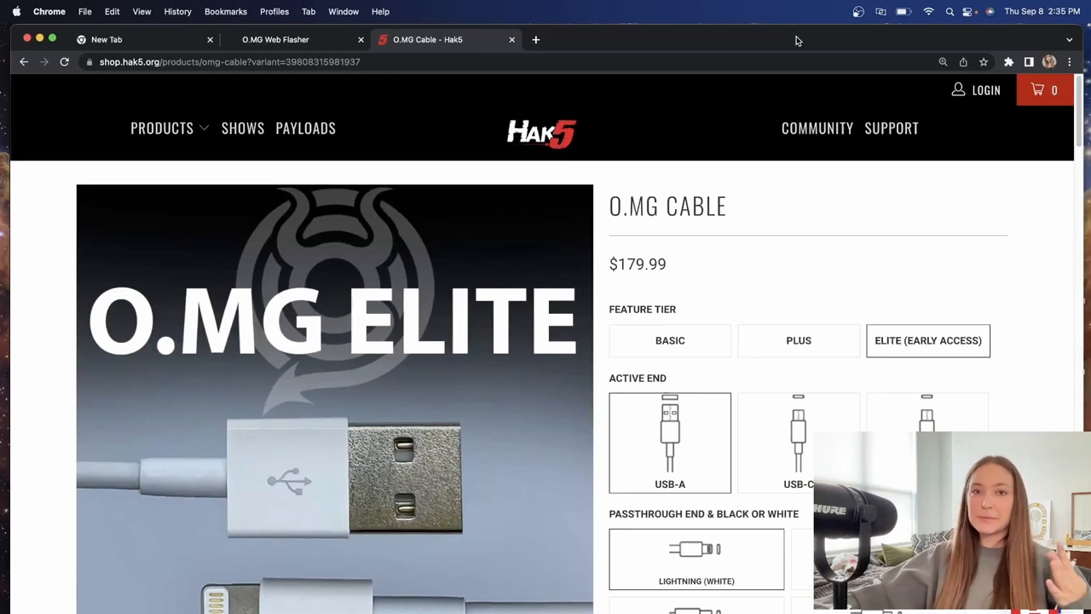
{"action": "mouse_move", "coordinate": [839, 187]}
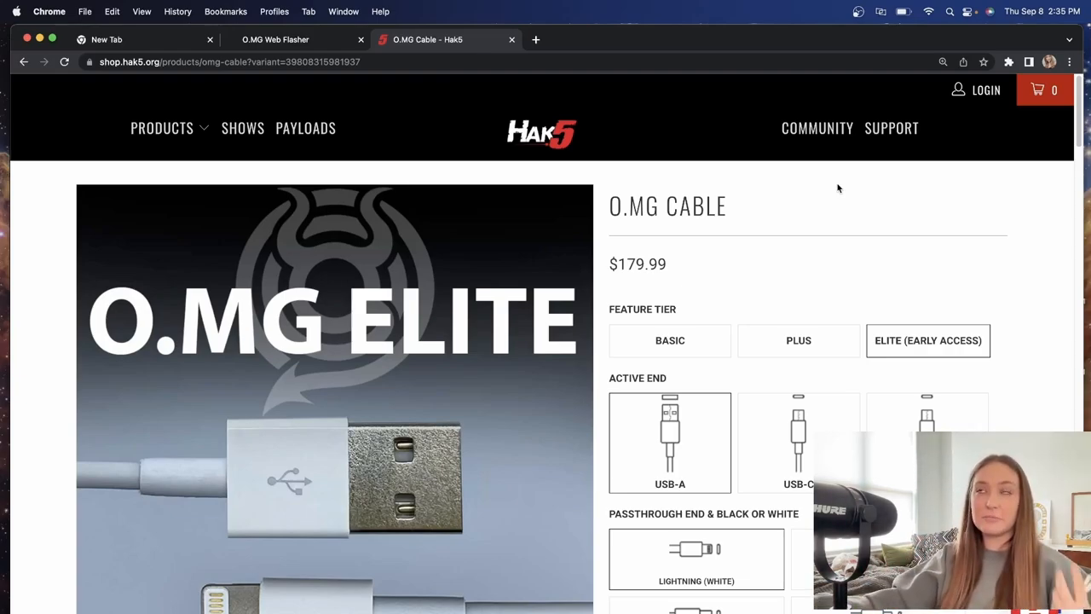
{"action": "mouse_move", "coordinate": [866, 331]}
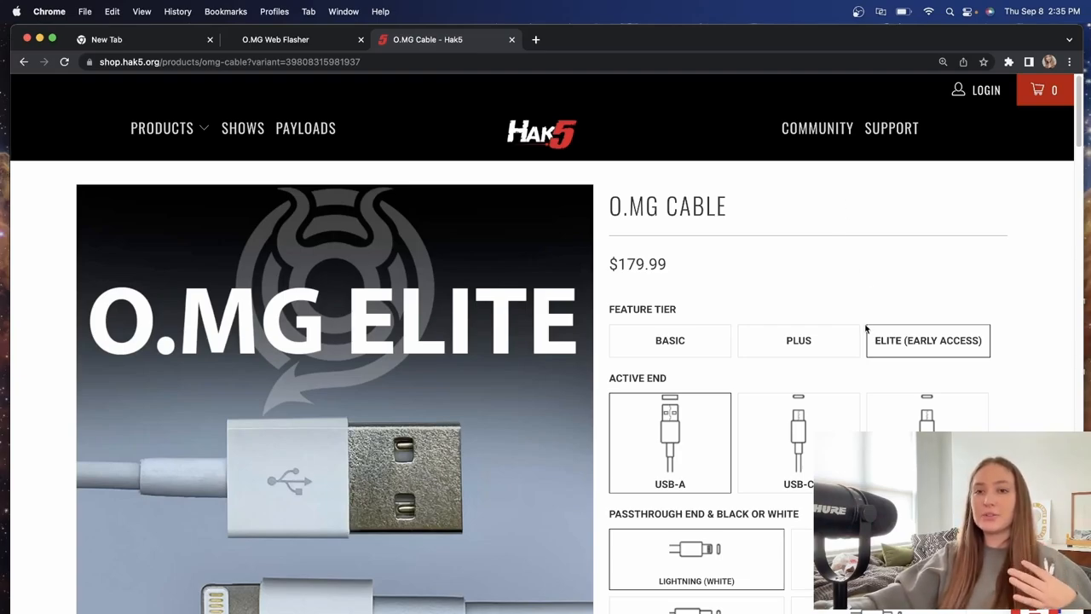
{"action": "mouse_move", "coordinate": [842, 331]}
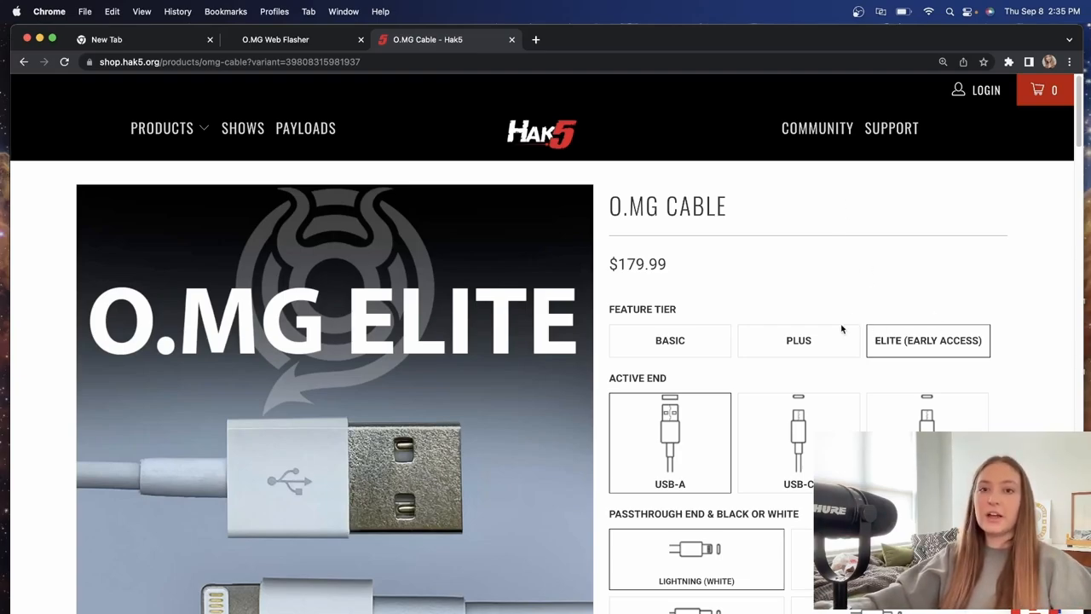
{"action": "scroll", "scroll_direction": "down", "scroll_amount": 3}
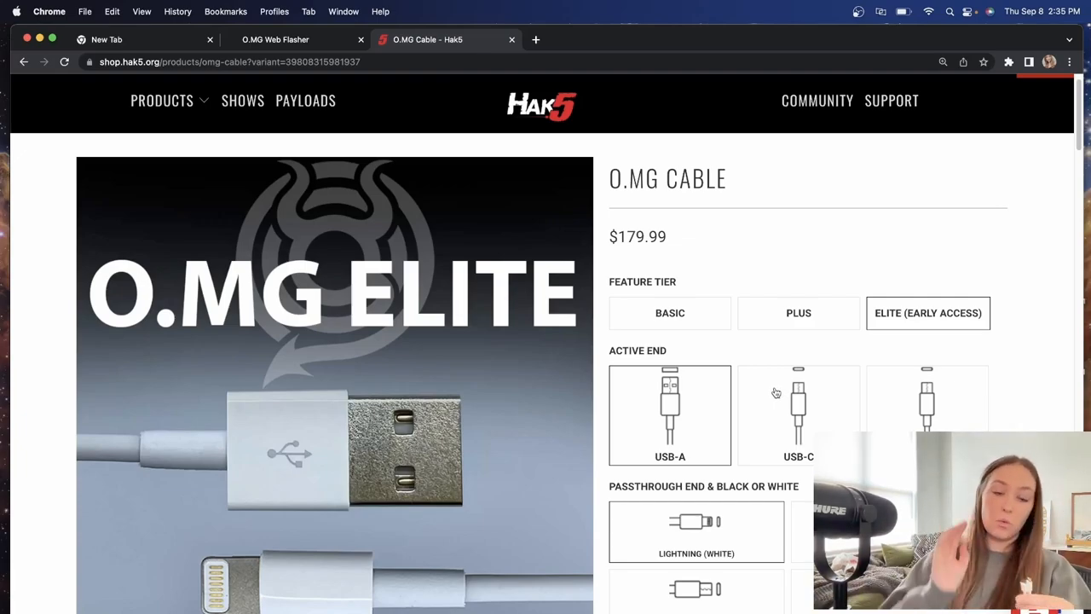
{"action": "mouse_move", "coordinate": [456, 411]}
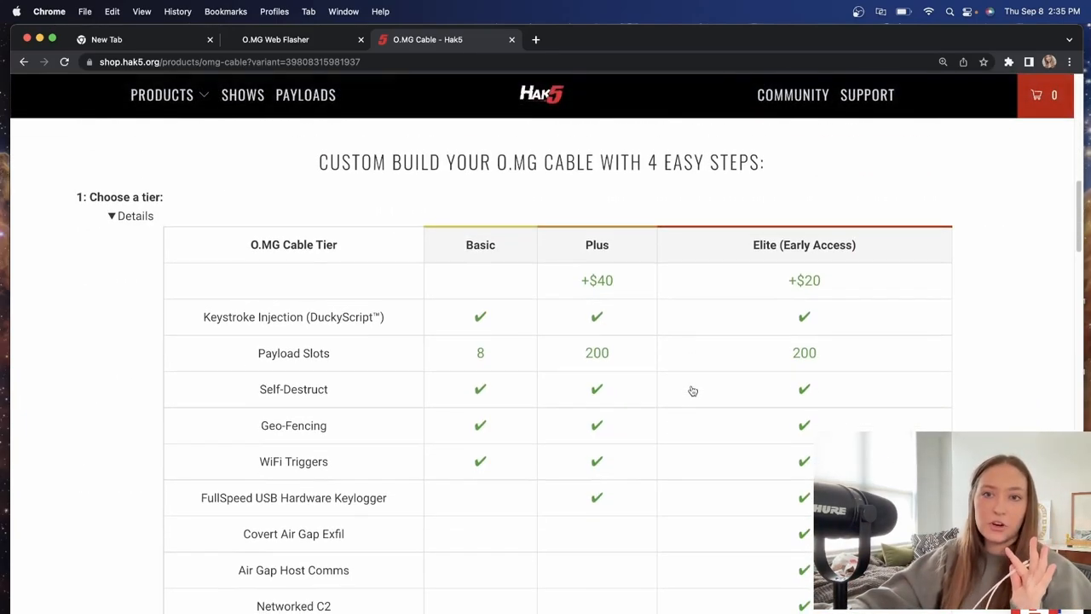
Scroll down to the 'Custom build your O.MG Cable' tier comparison table
{"action": "scroll", "scroll_direction": "down", "scroll_amount": 3}
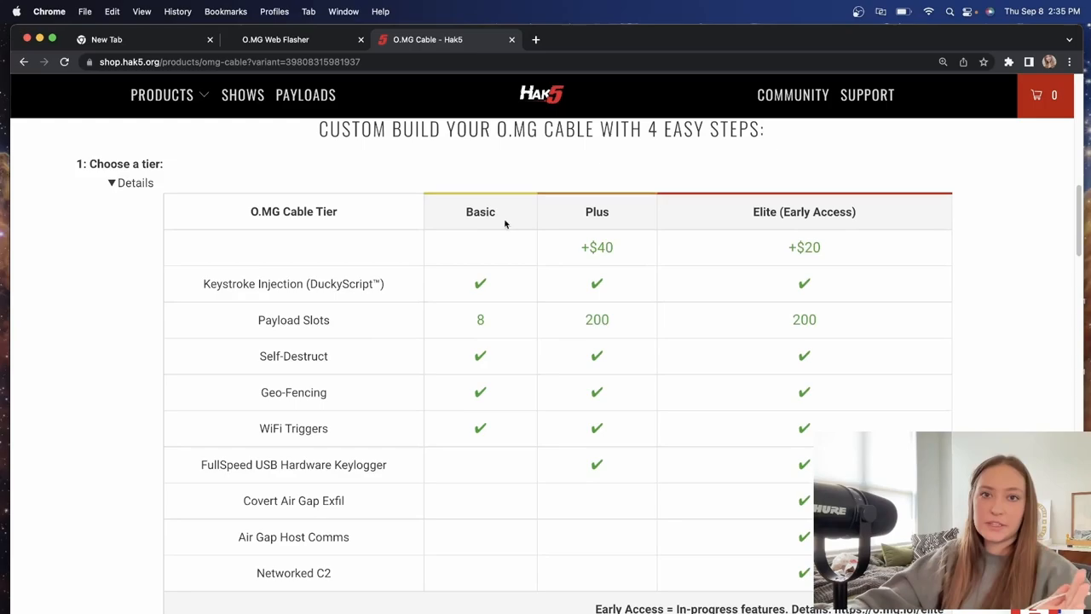
{"action": "mouse_move", "coordinate": [837, 265]}
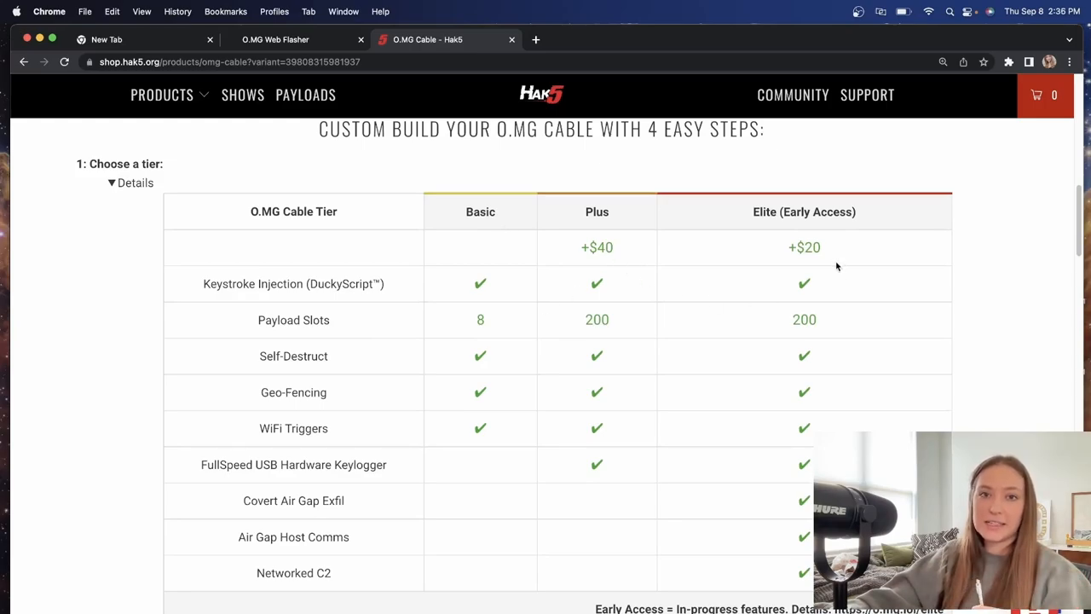
{"action": "mouse_move", "coordinate": [627, 327]}
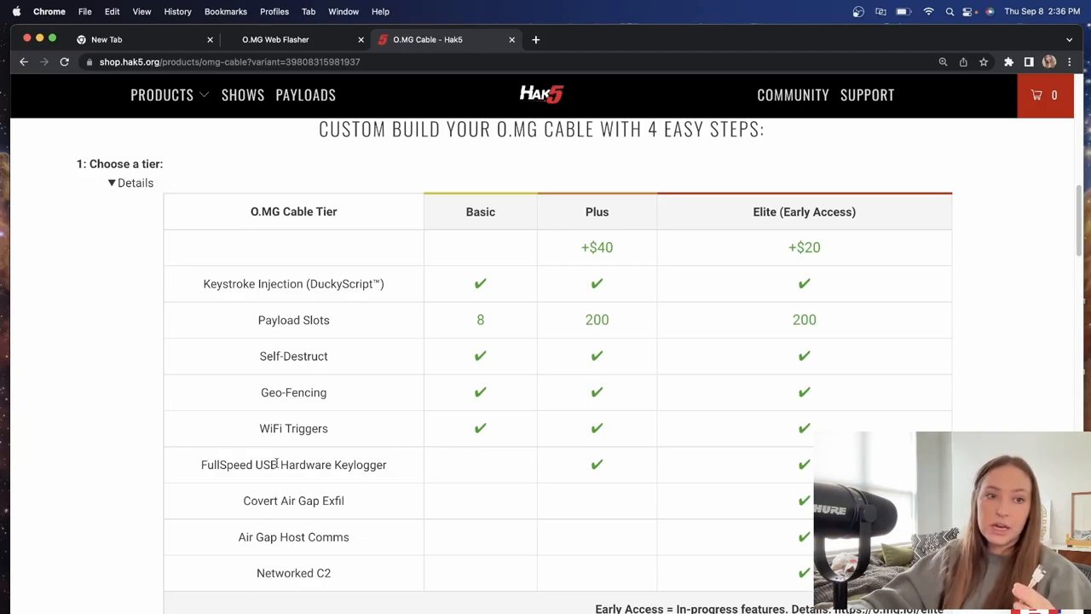
{"action": "mouse_move", "coordinate": [300, 479]}
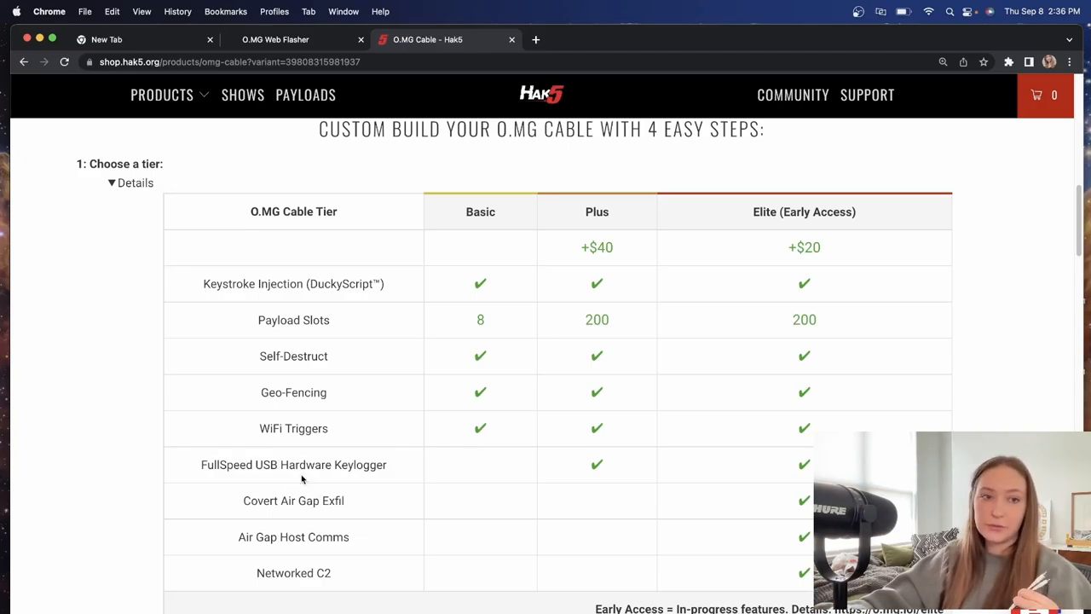
{"action": "mouse_move", "coordinate": [658, 486]}
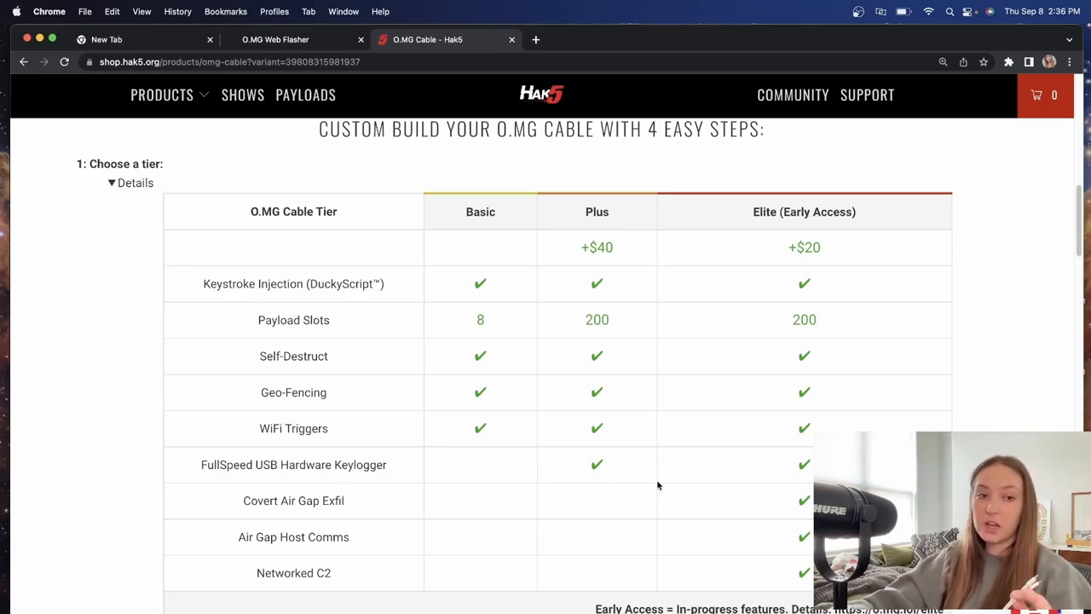
{"action": "scroll", "scroll_direction": "down", "scroll_amount": 3}
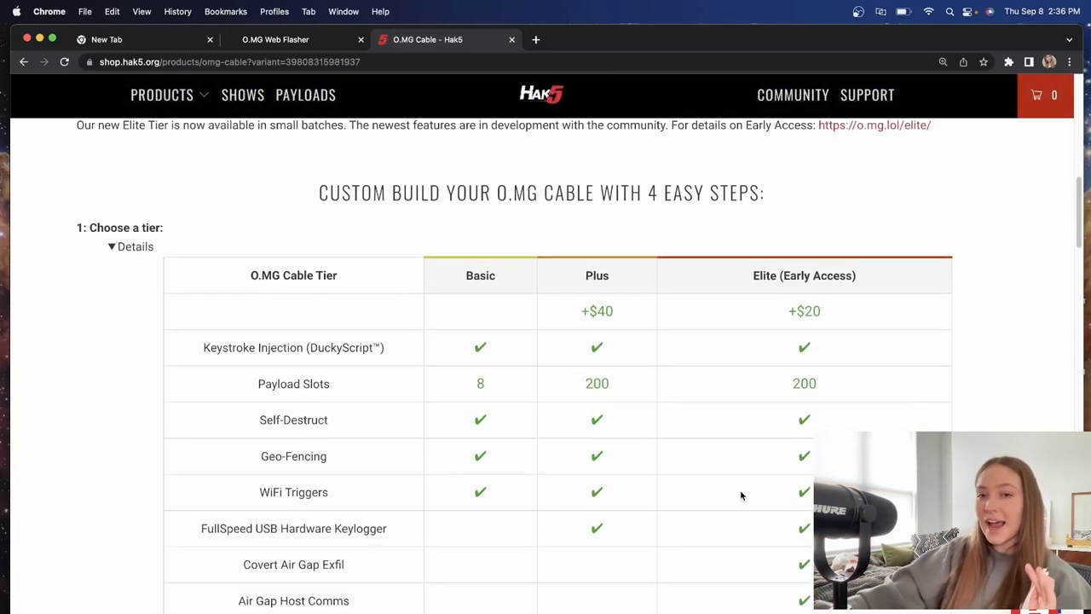
{"action": "scroll", "scroll_direction": "down", "scroll_amount": 3}
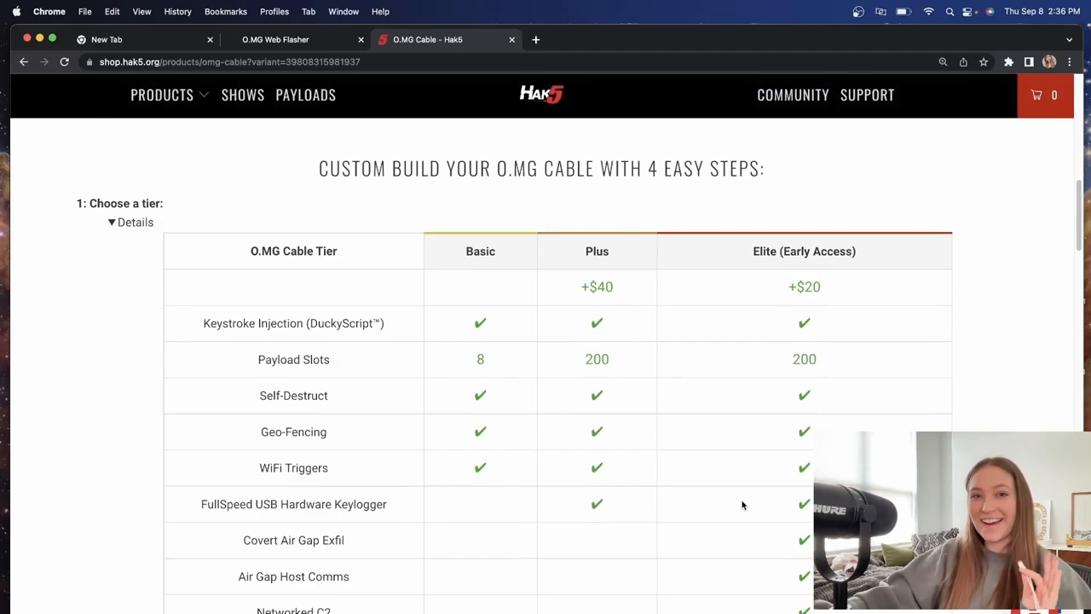
{"action": "scroll", "scroll_direction": "down", "scroll_amount": 3}
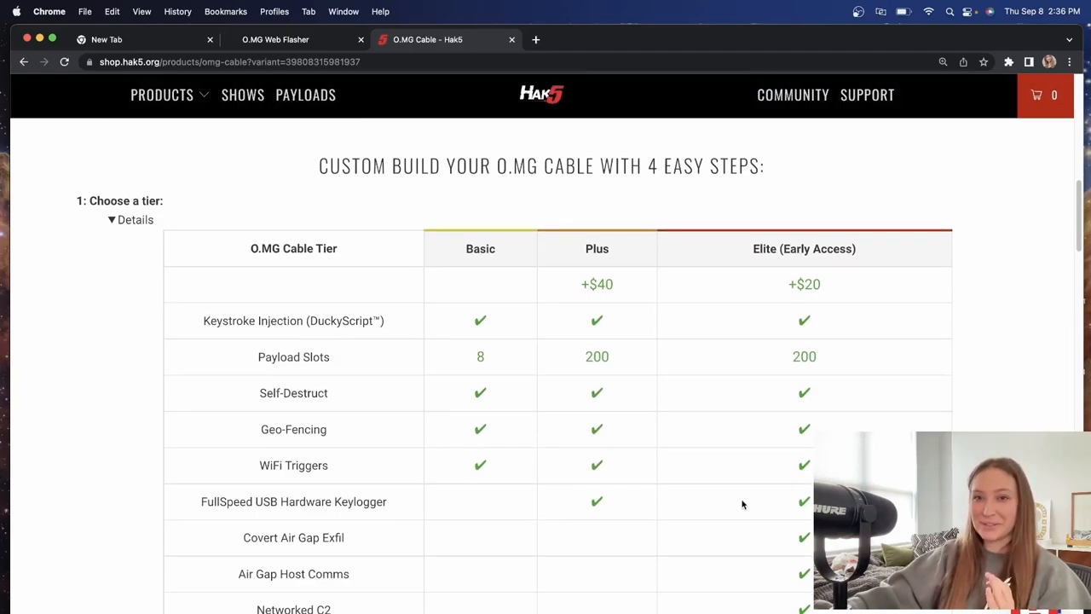
{"action": "scroll", "scroll_direction": "down", "scroll_amount": 3}
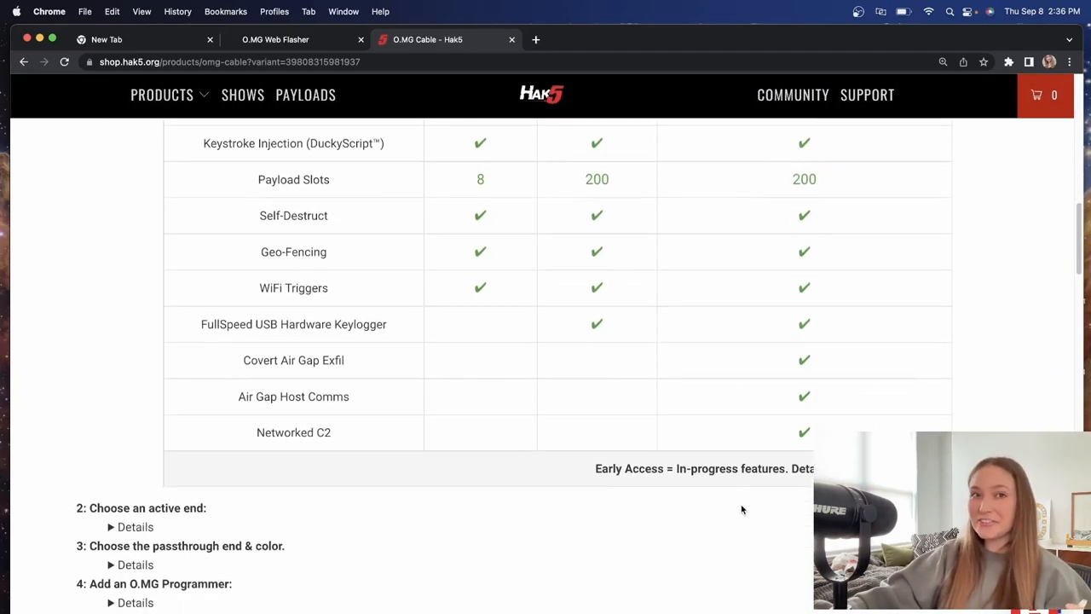
Scroll to the feature list (Keystroke Injection, Covert Exfil, Networked C2), then switch to the O.MG Web Flasher
{"action": "scroll", "scroll_direction": "down", "scroll_amount": 3}
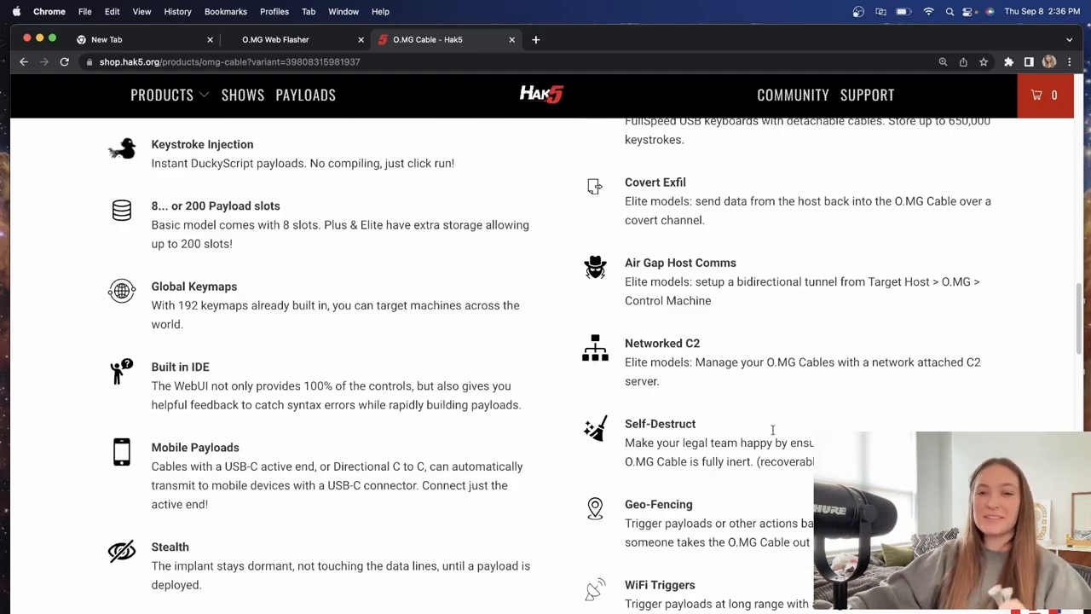
{"action": "scroll", "scroll_direction": "down", "scroll_amount": 3}
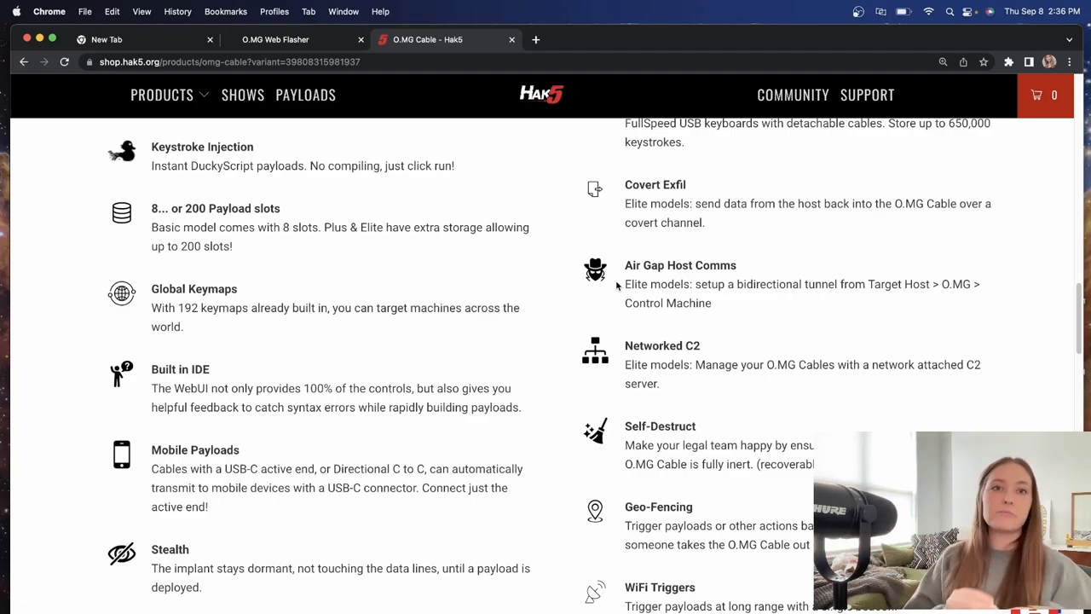
{"action": "mouse_move", "coordinate": [409, 111]}
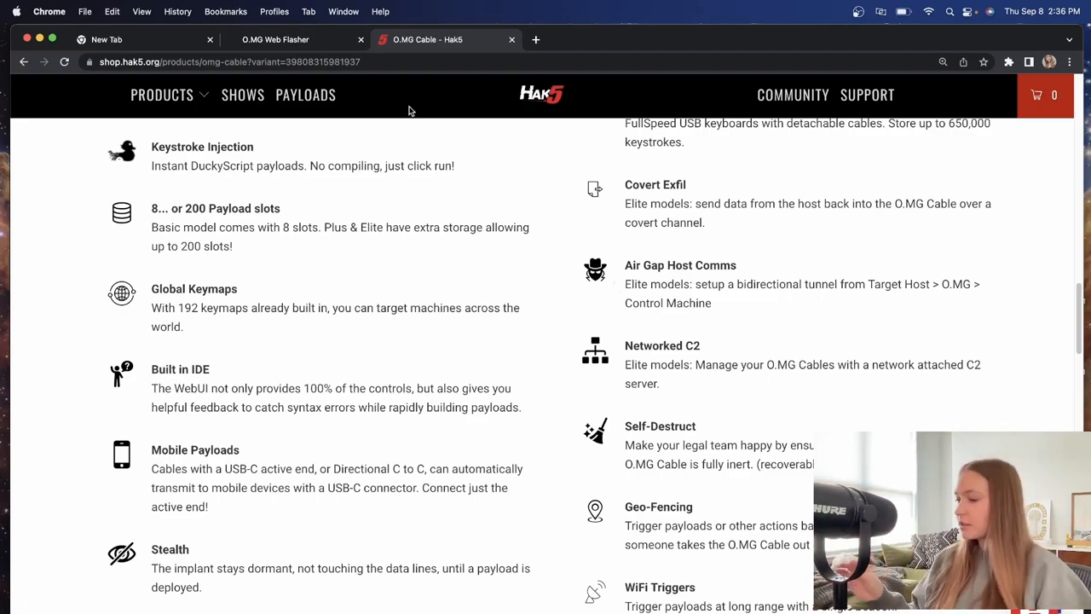
{"action": "mouse_move", "coordinate": [986, 79]}
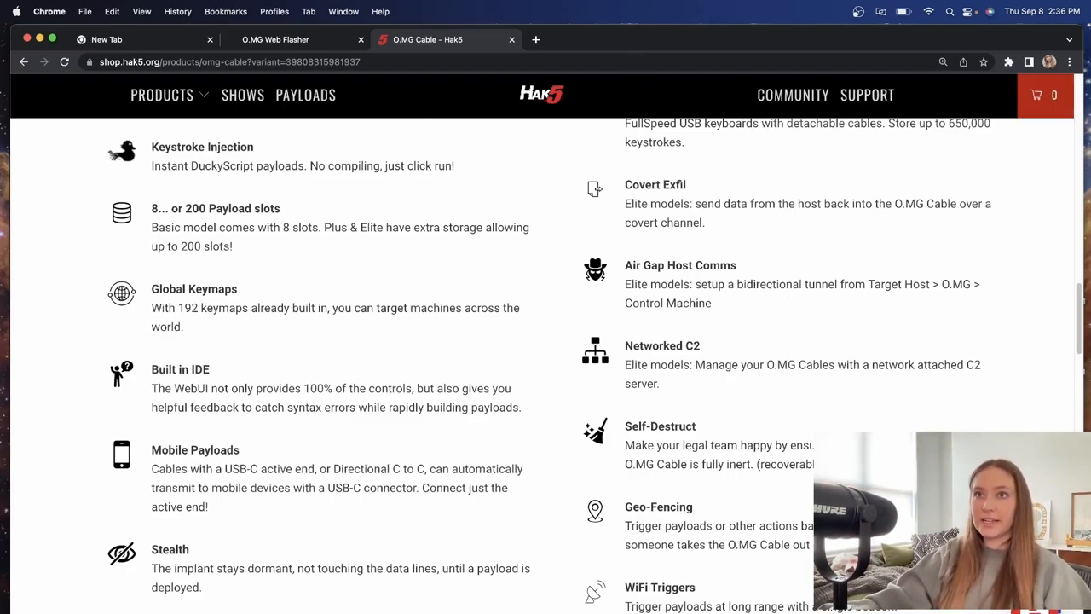
{"action": "left_click", "coordinate": [293, 39]}
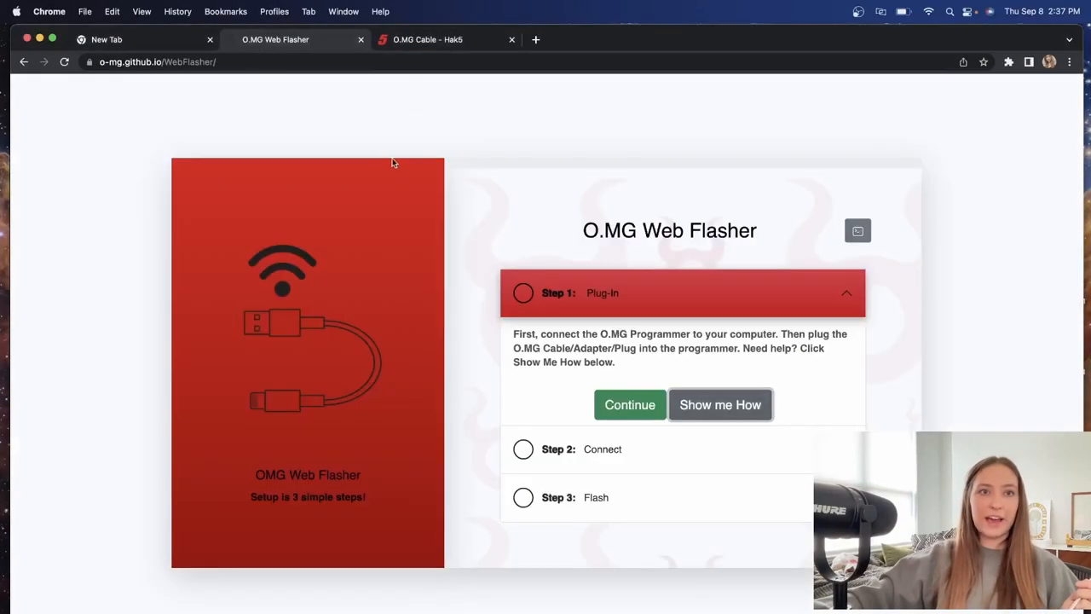
{"action": "mouse_move", "coordinate": [397, 154]}
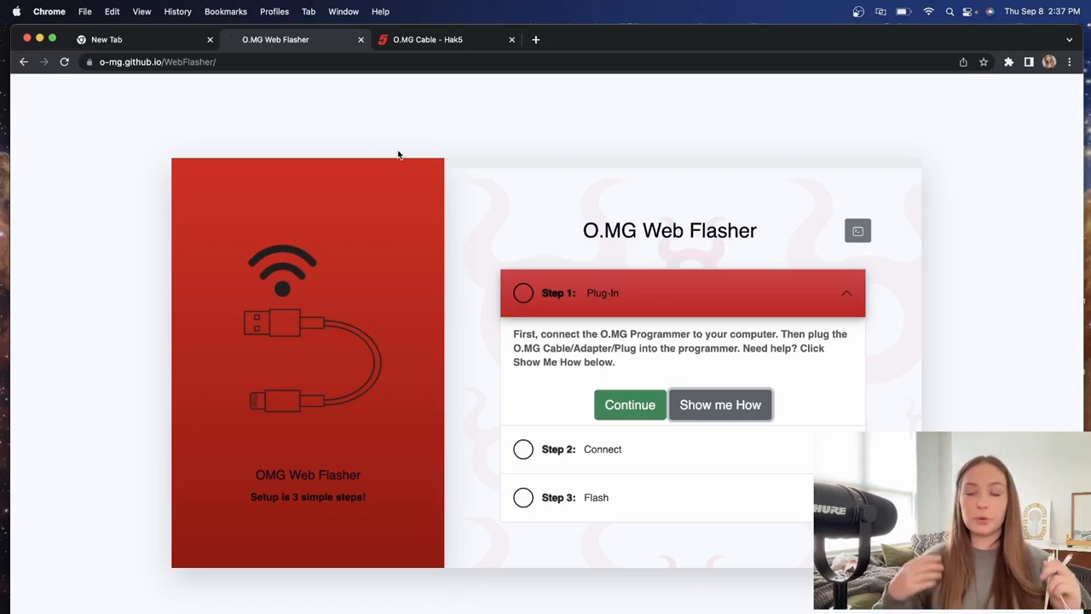
{"action": "mouse_move", "coordinate": [327, 82]}
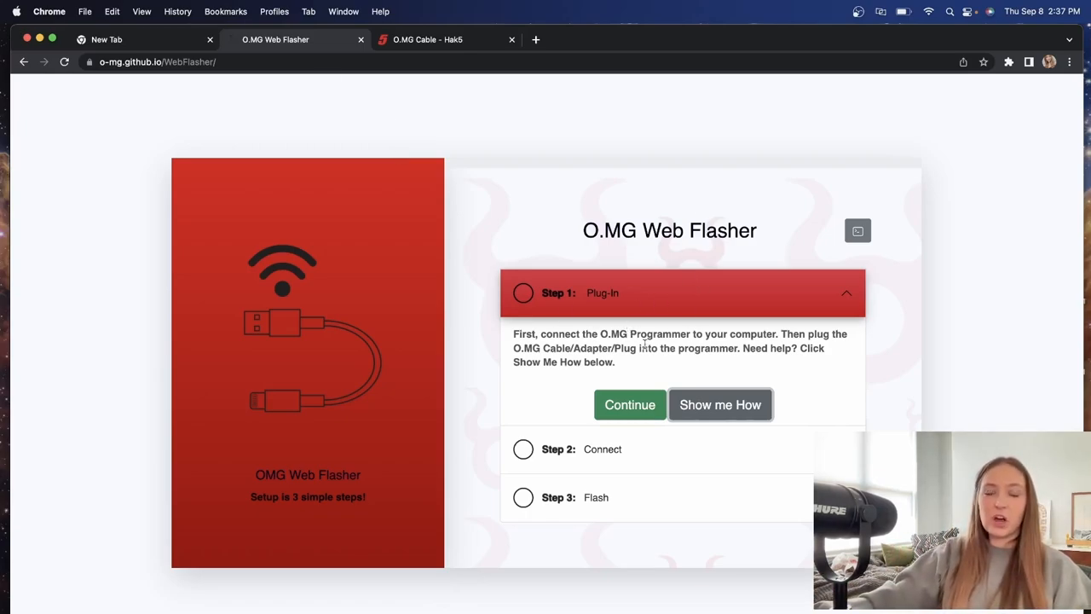
Show the hardware help for connecting the programmer under Step 1: Plug-In
{"action": "left_click", "coordinate": [719, 403]}
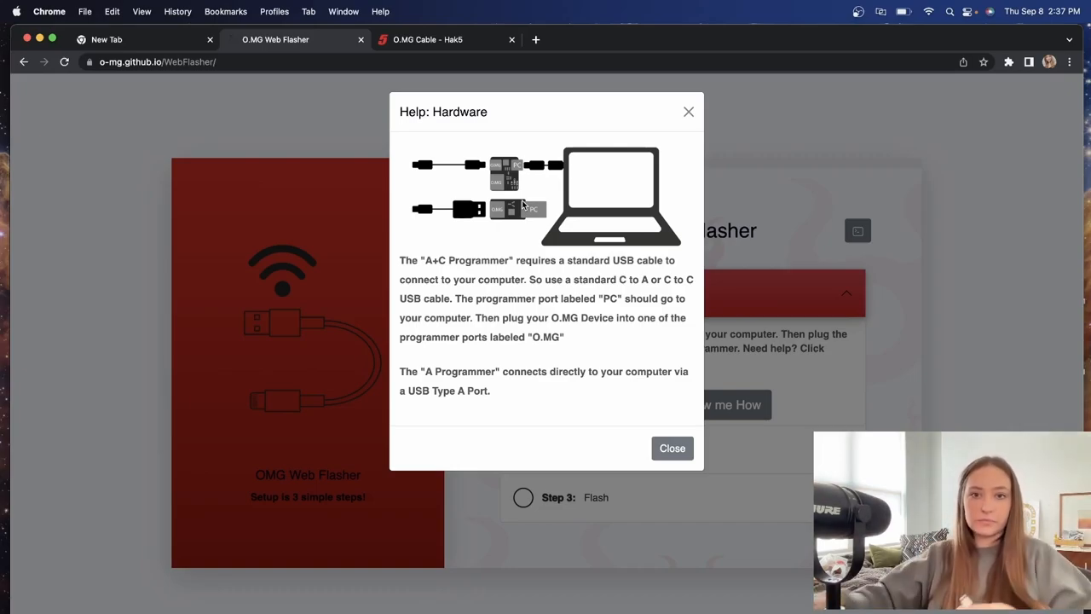
Close the hardware help and continue from Plug-in to Step 2: Connect
{"action": "left_click", "coordinate": [672, 446]}
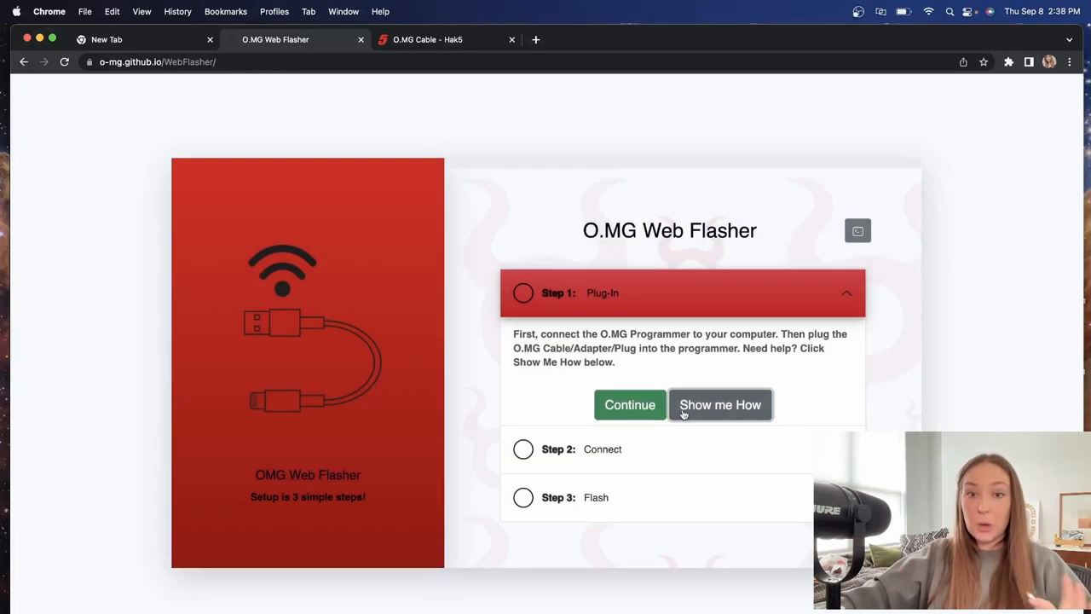
{"action": "mouse_move", "coordinate": [631, 404]}
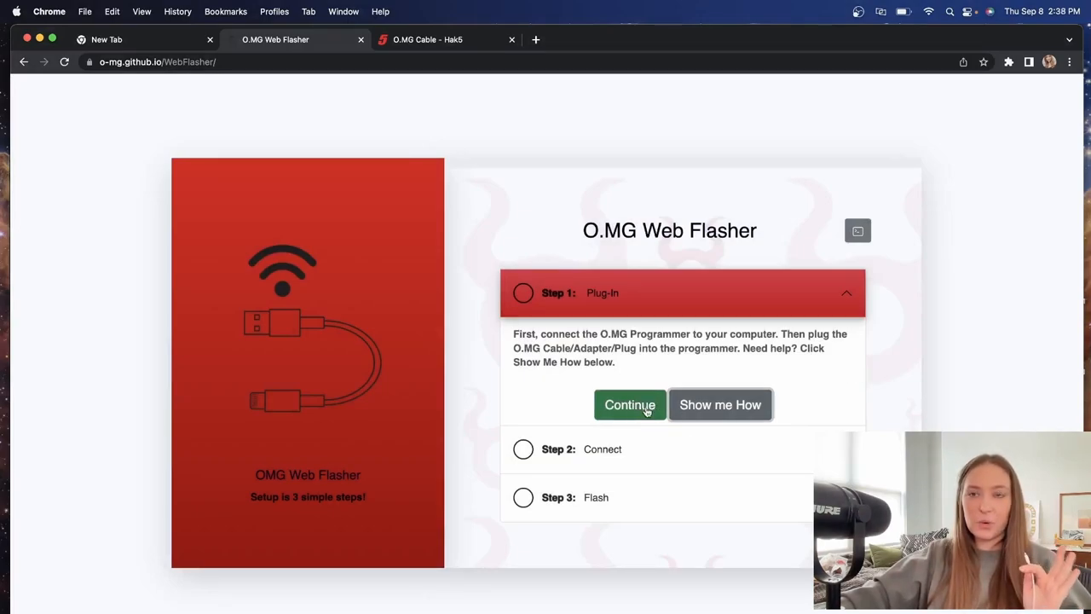
{"action": "left_click", "coordinate": [631, 404]}
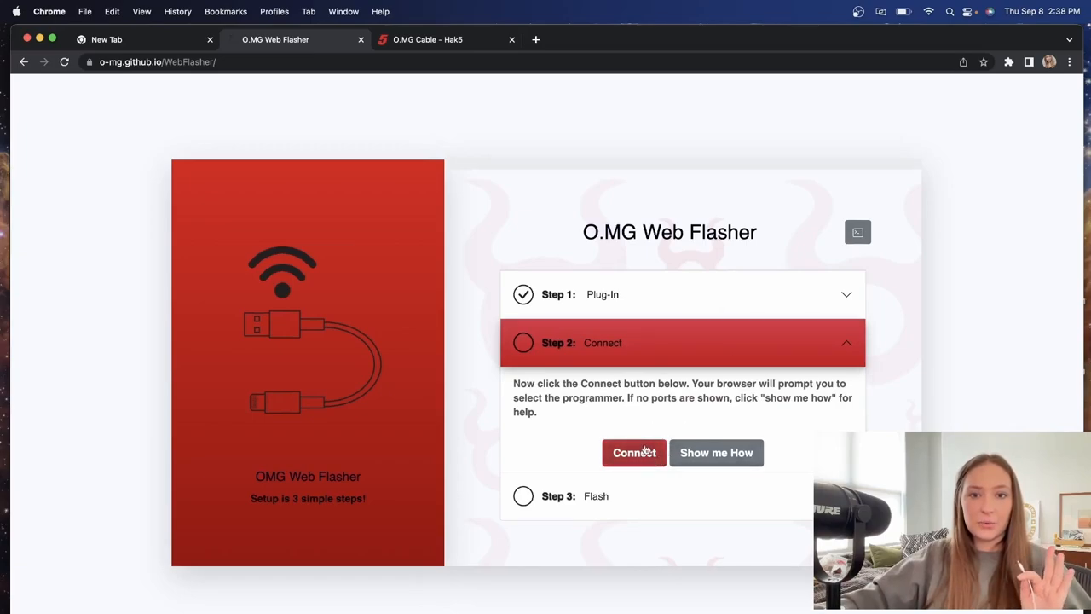
Connect to the CP2102N USB to UART Bridge Controller serial port
{"action": "left_click", "coordinate": [634, 454]}
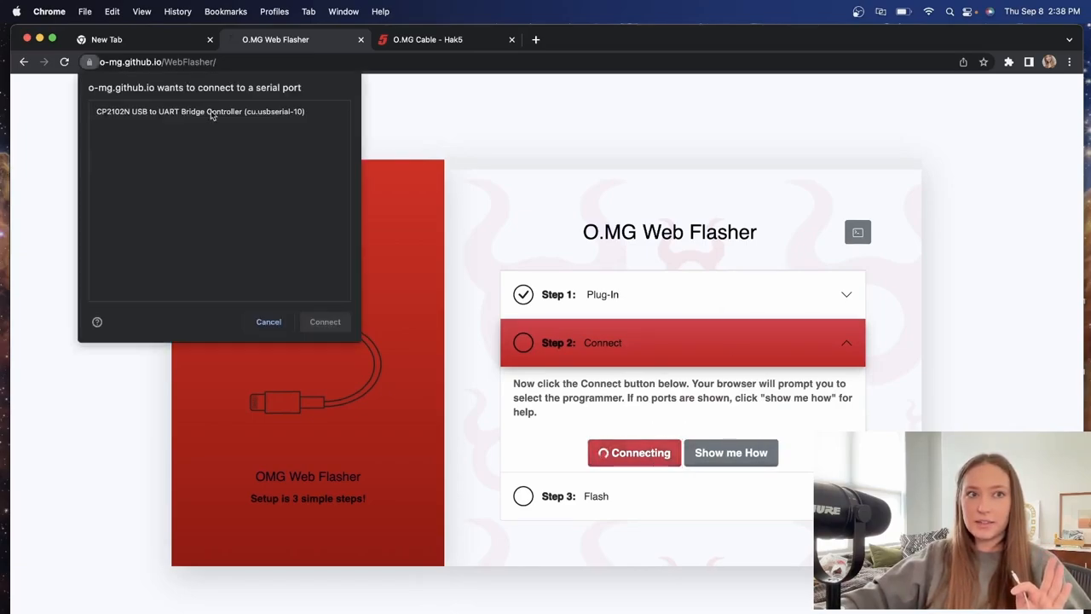
{"action": "left_click", "coordinate": [201, 111]}
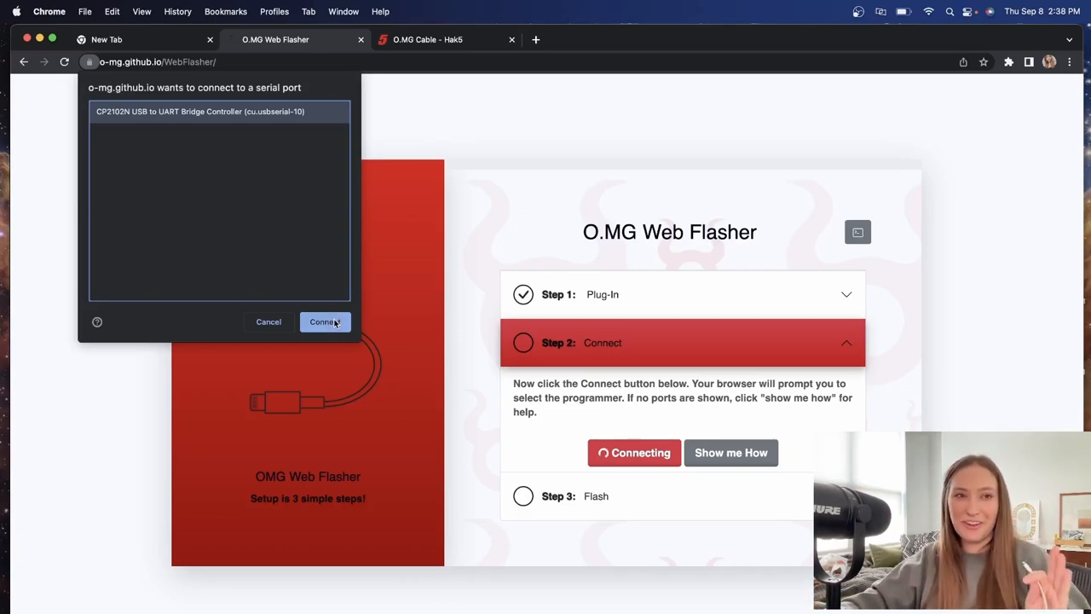
{"action": "left_click", "coordinate": [324, 320]}
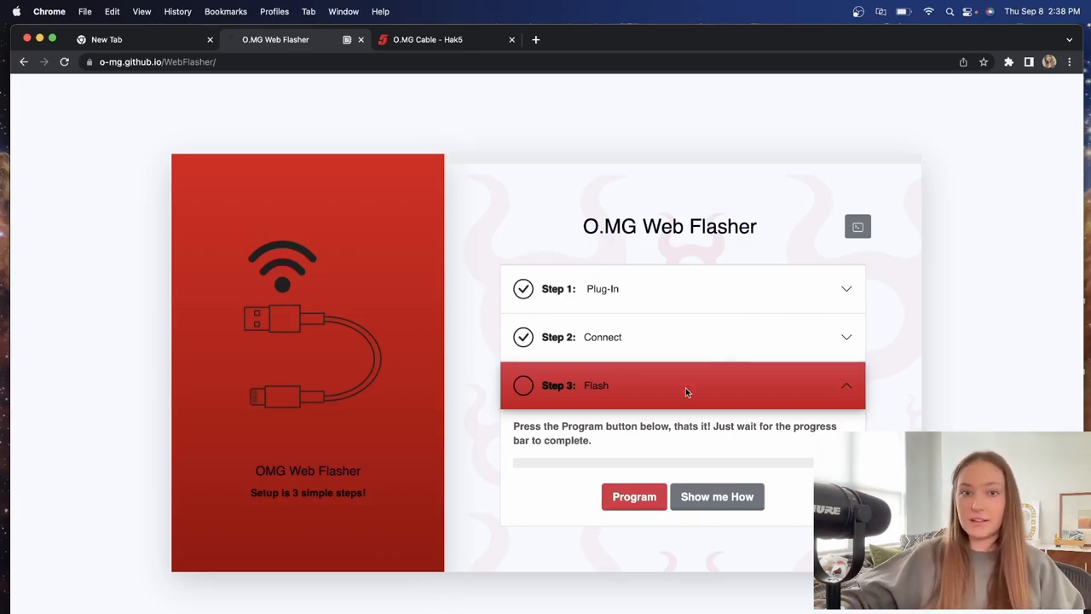
Program the firmware onto the O.MG cable in Step 3: Flash
{"action": "left_click", "coordinate": [634, 496]}
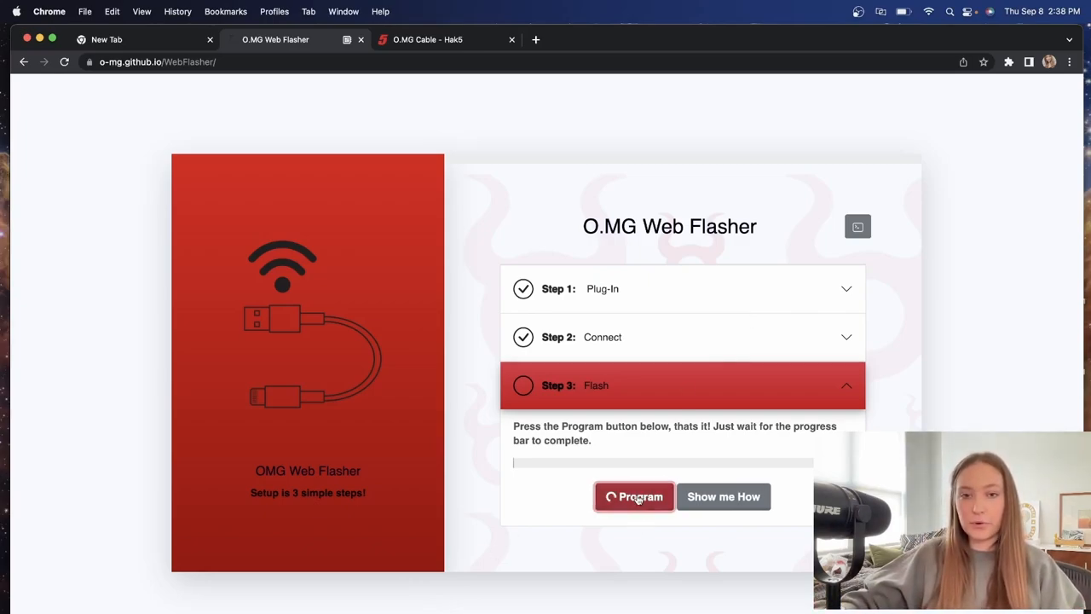
{"action": "left_click", "coordinate": [634, 496]}
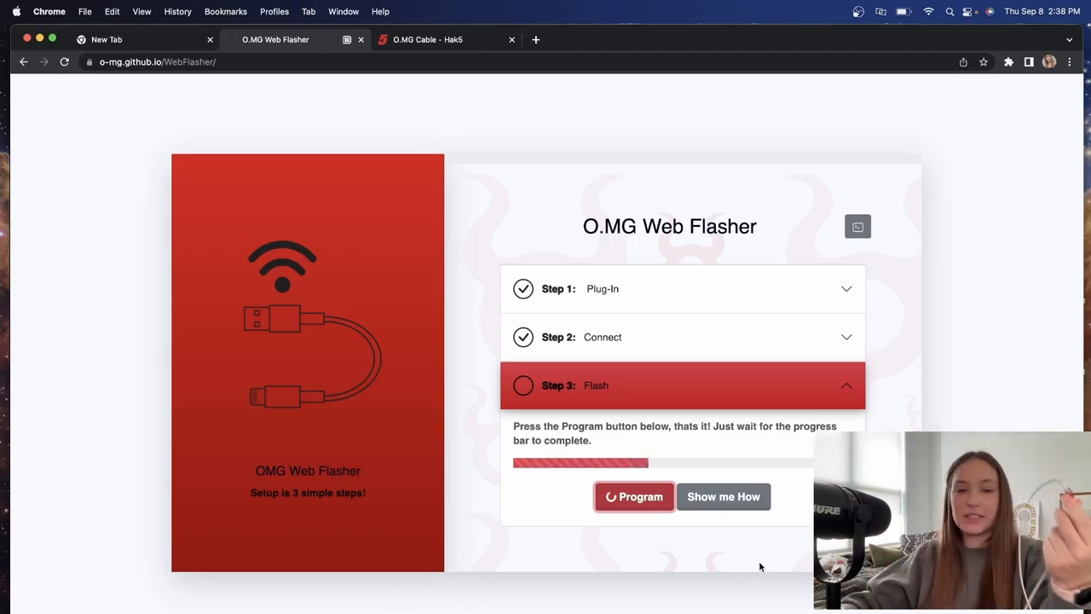
{"action": "left_click", "coordinate": [634, 496]}
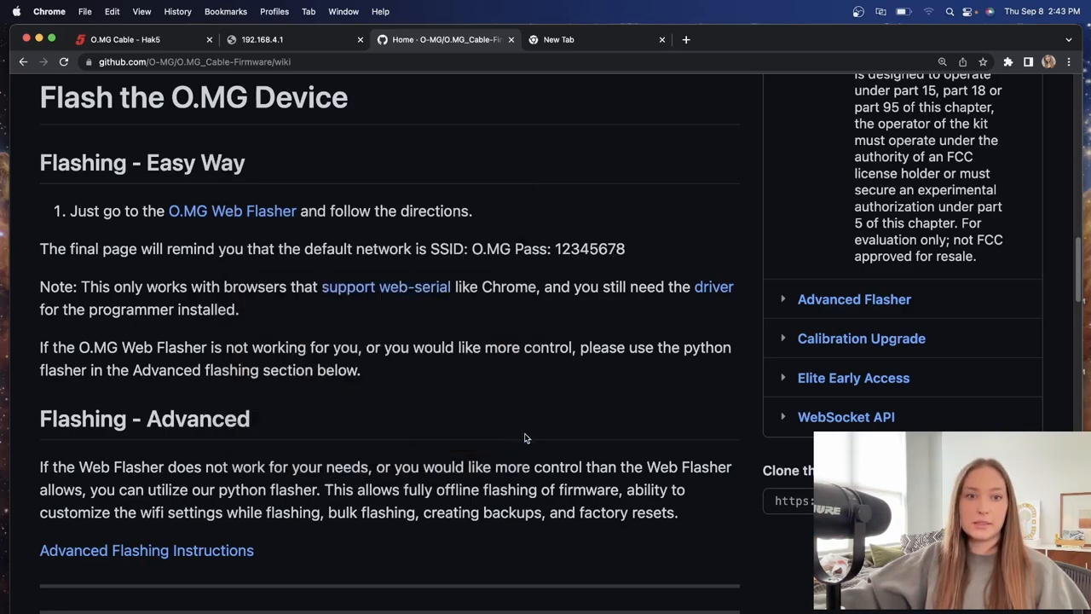
{"action": "mouse_move", "coordinate": [668, 436]}
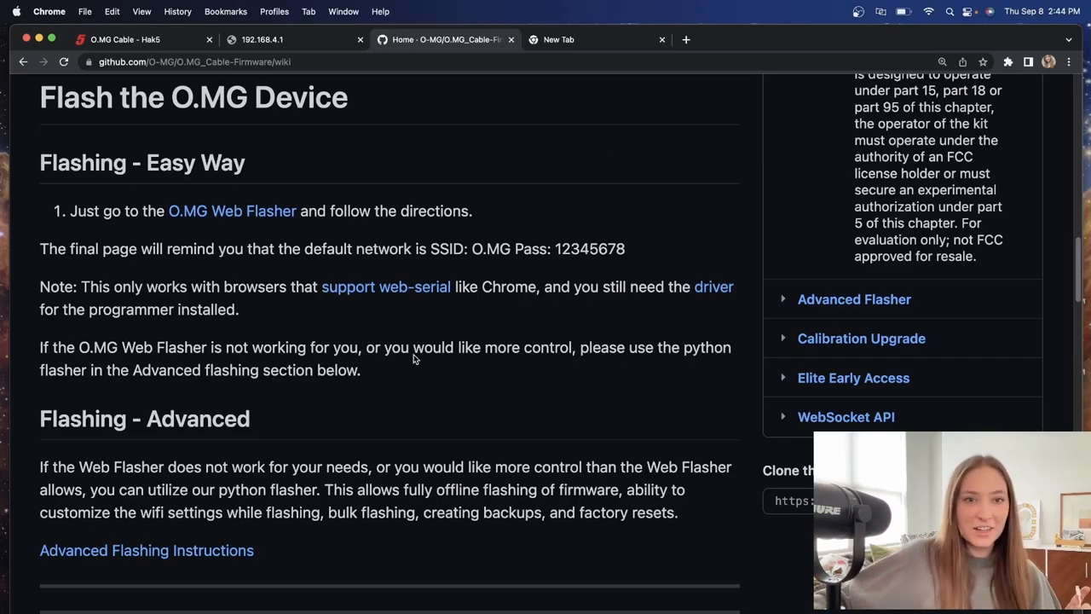
{"action": "scroll", "scroll_direction": "down", "scroll_amount": 3}
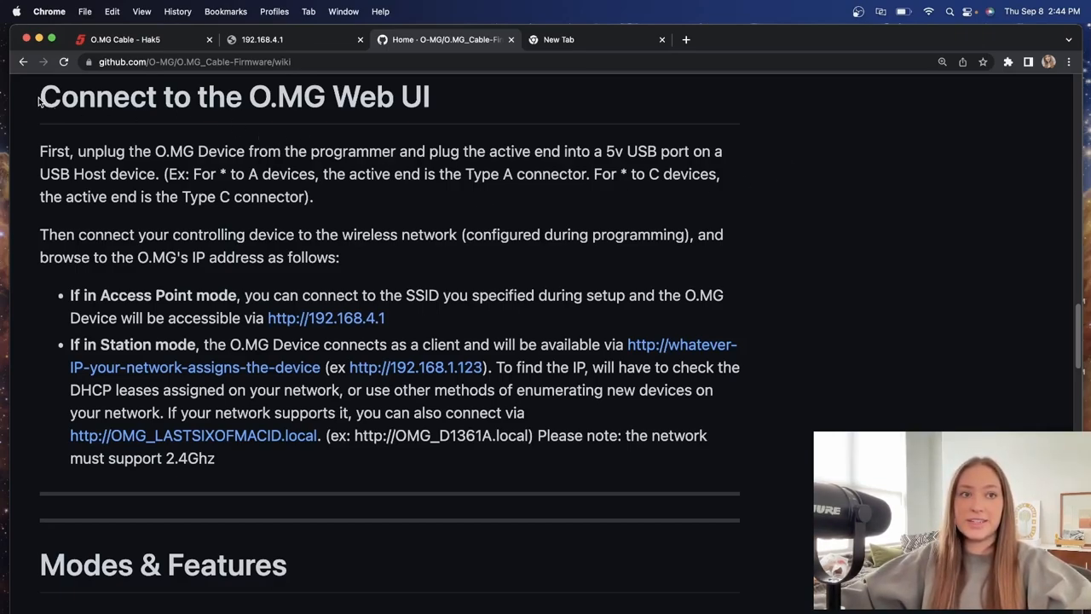
{"action": "triple_click", "coordinate": [235, 96]}
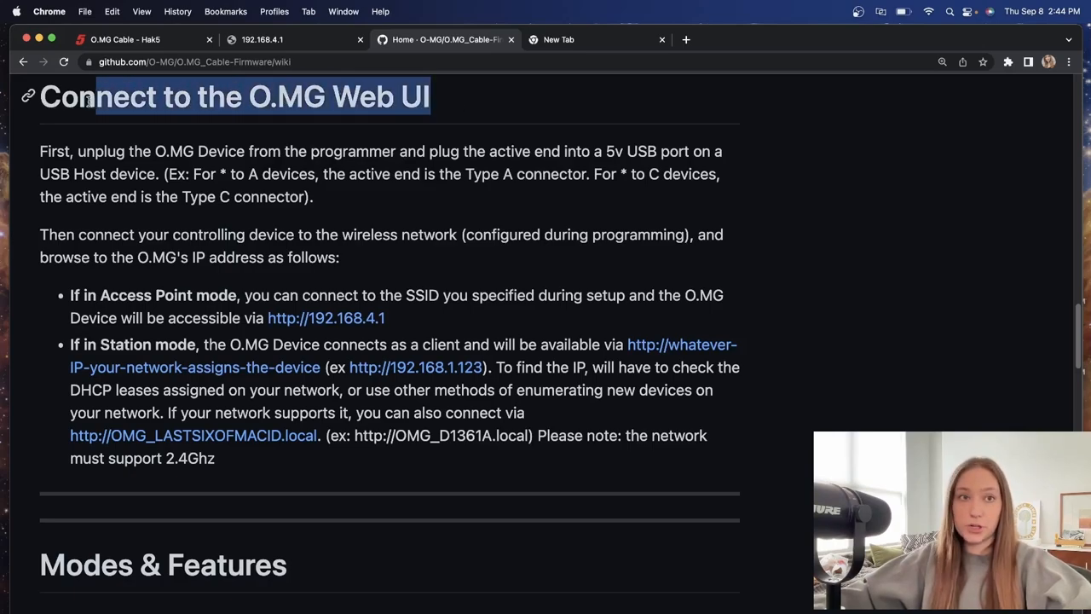
{"action": "left_click", "coordinate": [484, 116]}
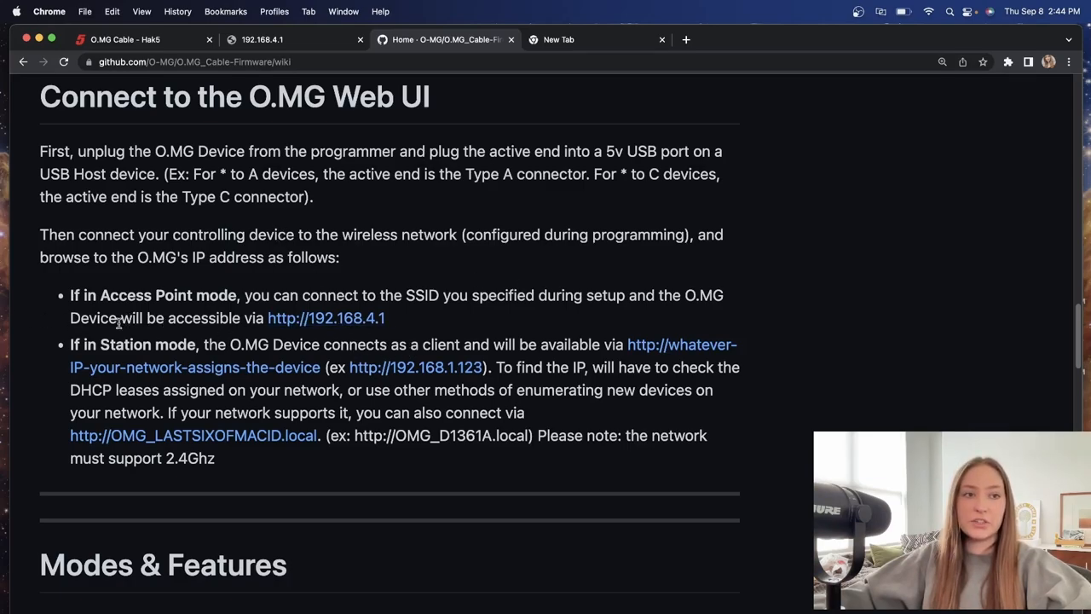
{"action": "left_click", "coordinate": [325, 319]}
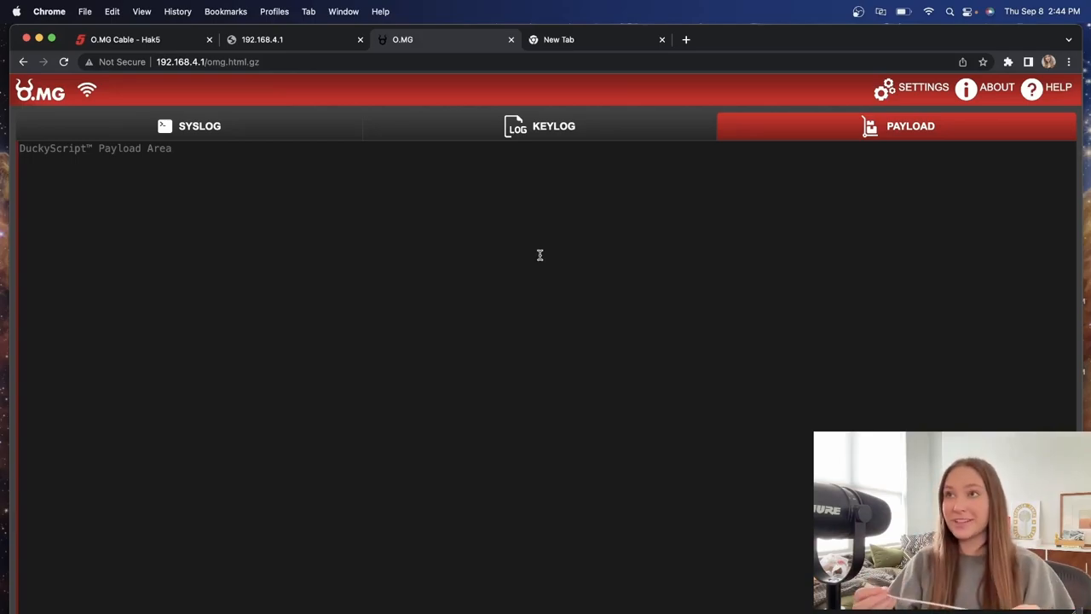
{"action": "mouse_move", "coordinate": [686, 208]}
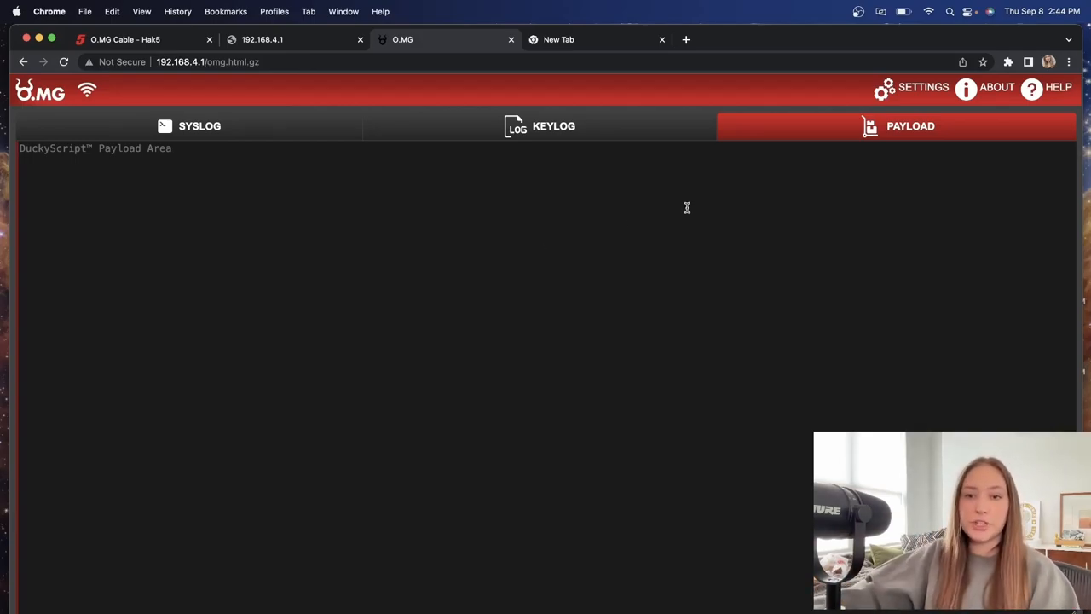
{"action": "left_click", "coordinate": [538, 126]}
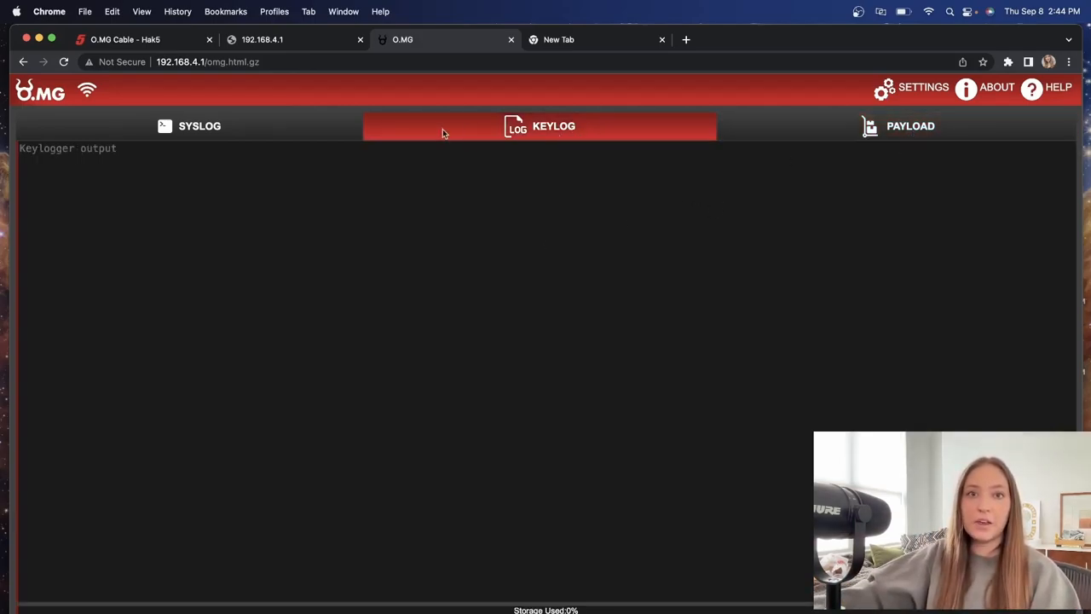
{"action": "left_click", "coordinate": [200, 126]}
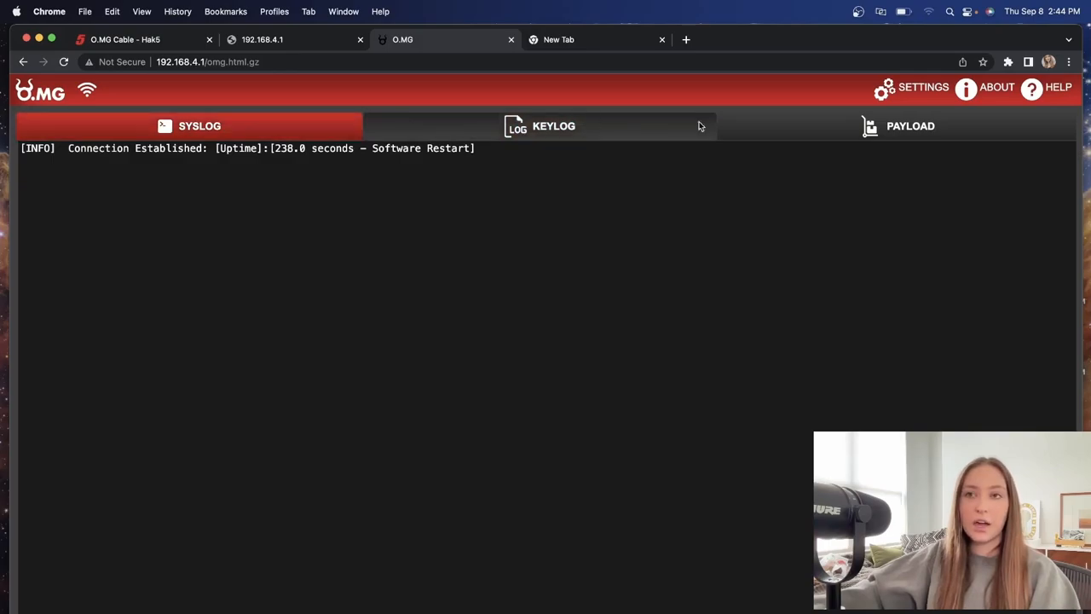
{"action": "left_click", "coordinate": [910, 126]}
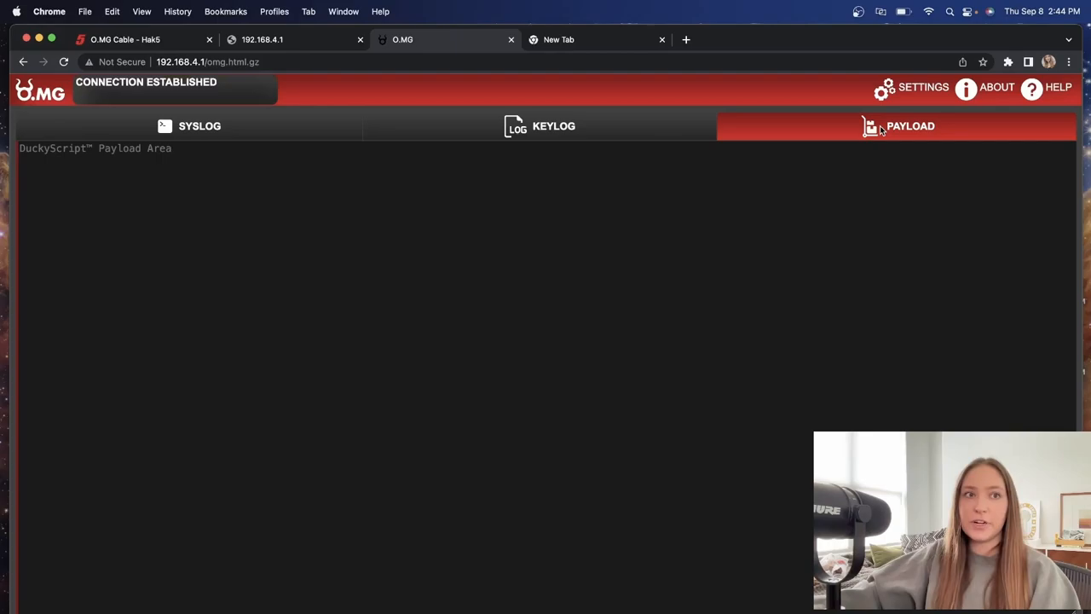
{"action": "left_click", "coordinate": [924, 87]}
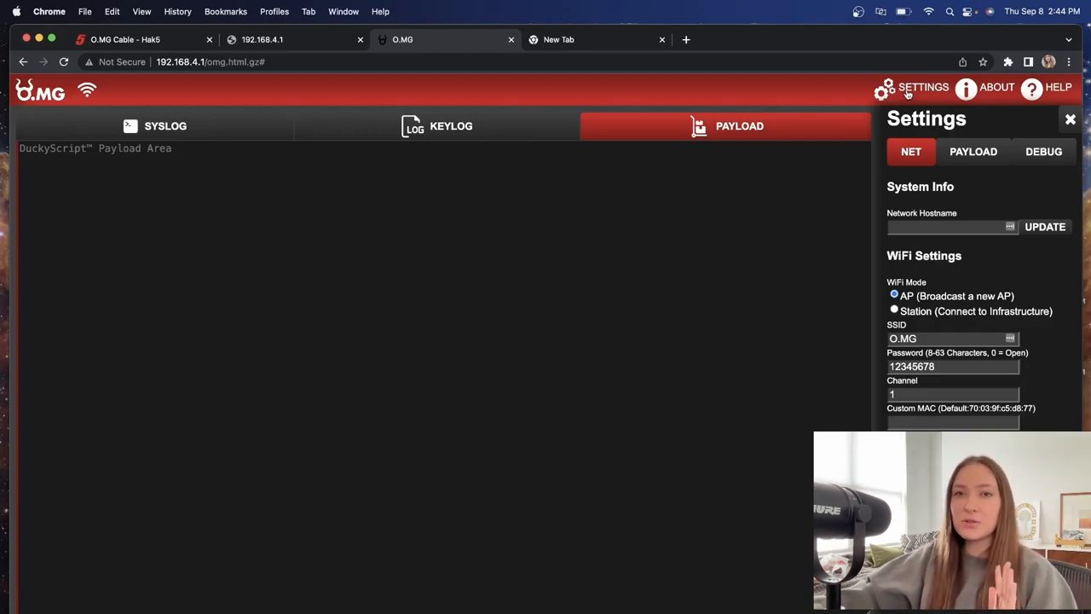
View the About panel's backend/frontend versions and release team, then return to the shop page
{"action": "left_click", "coordinate": [995, 87]}
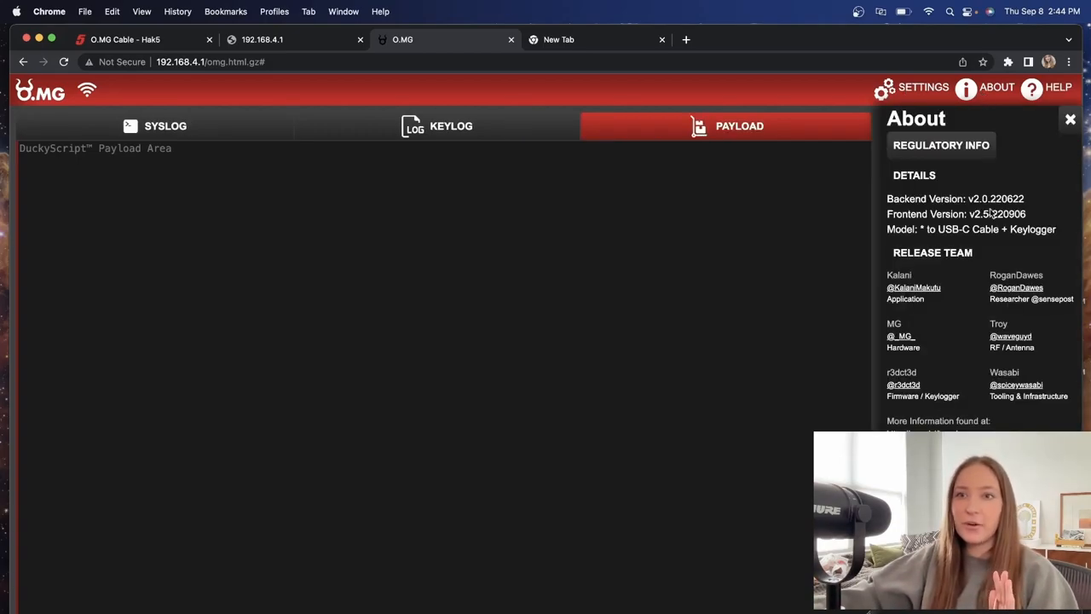
{"action": "left_click_drag", "start_coordinate": [936, 229], "coordinate": [1055, 228]}
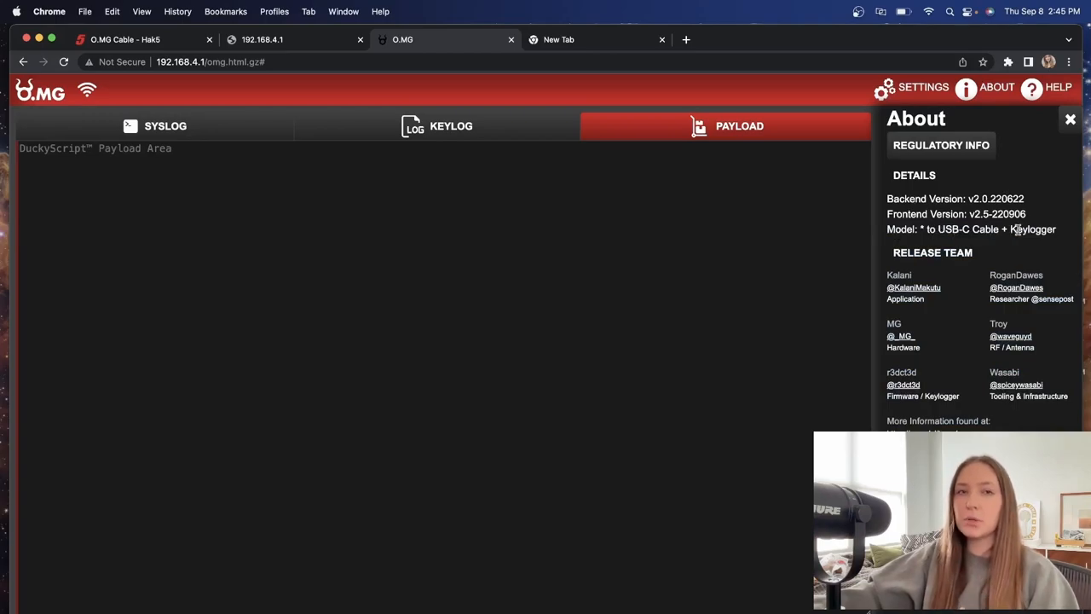
{"action": "left_click", "coordinate": [127, 39]}
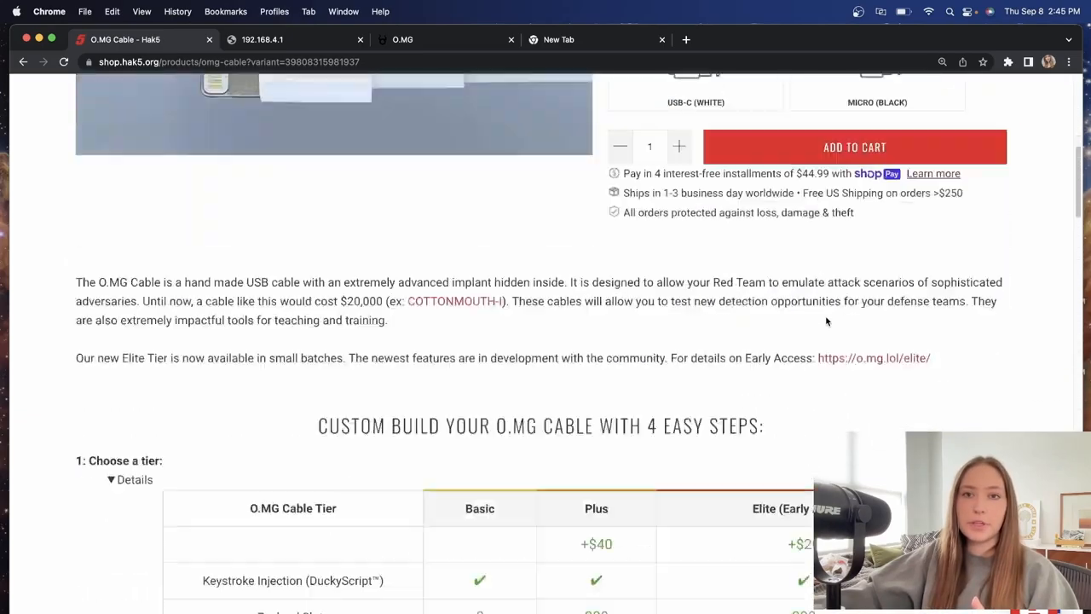
Scroll through the O.MG Cable product description on the Hak5 shop page
{"action": "scroll", "scroll_direction": "down", "scroll_amount": 3}
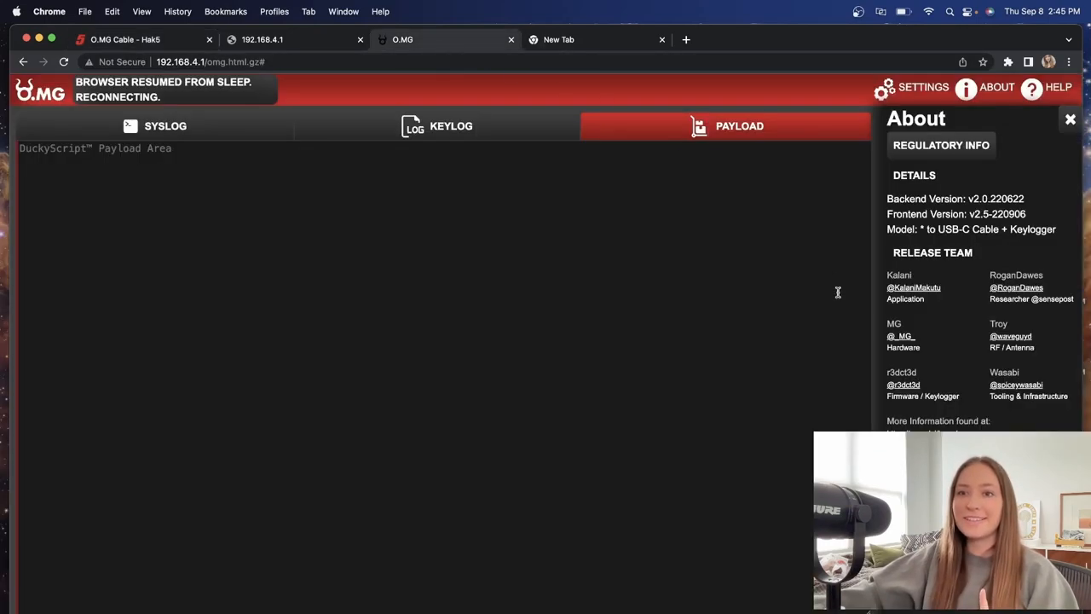
{"action": "left_click", "coordinate": [1070, 120]}
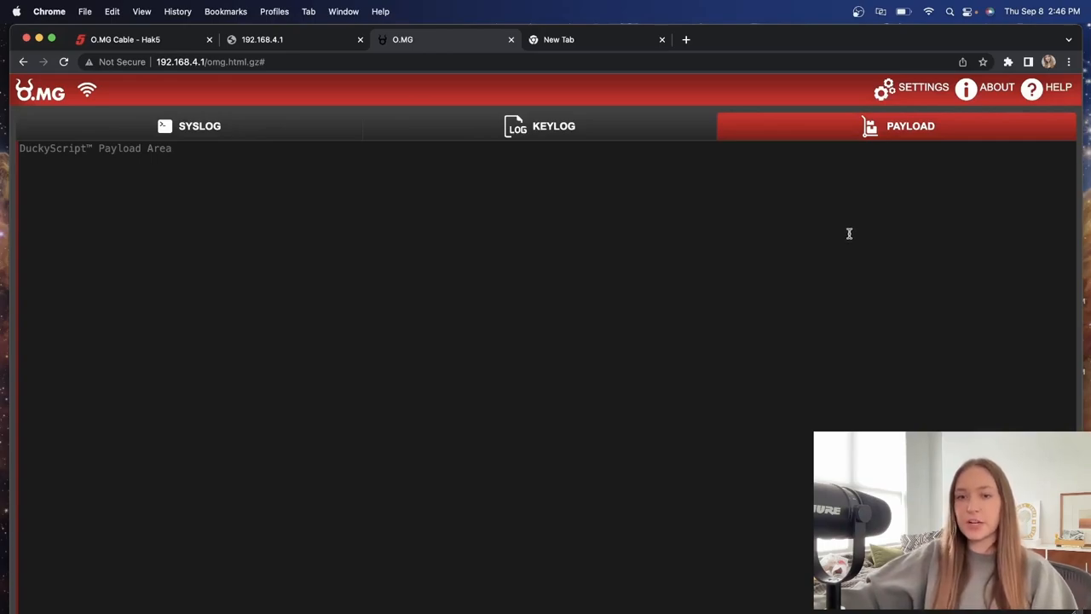
{"action": "mouse_move", "coordinate": [965, 89]}
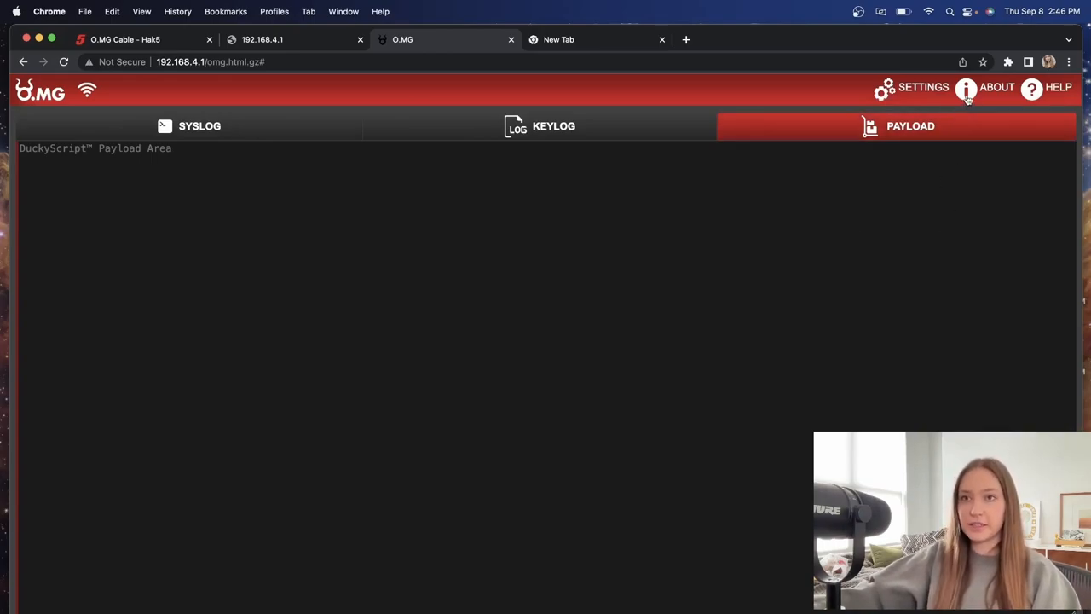
{"action": "left_click", "coordinate": [996, 87]}
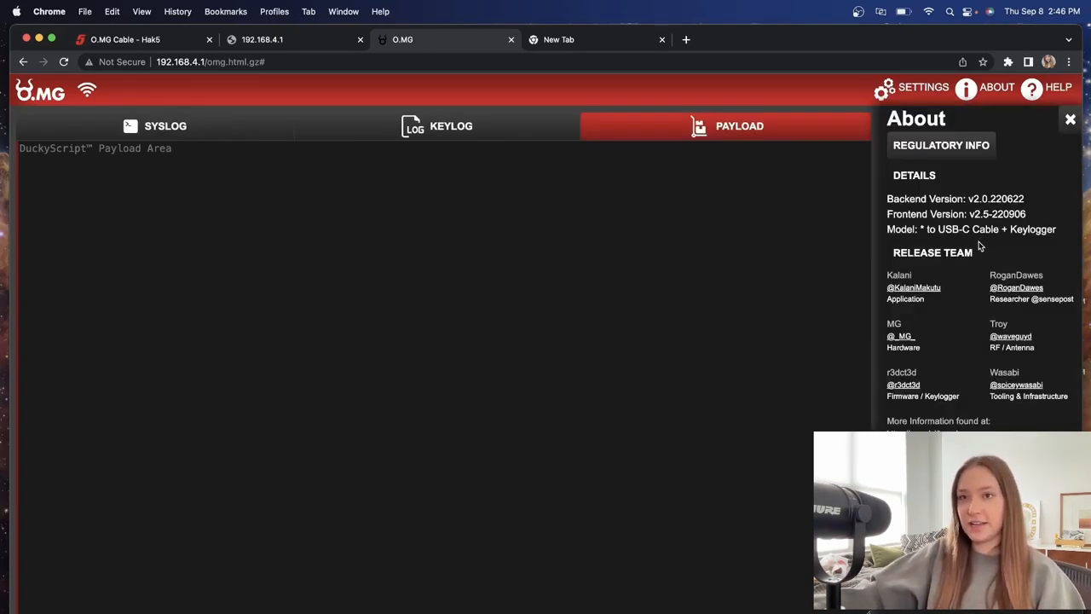
{"action": "mouse_move", "coordinate": [955, 221]}
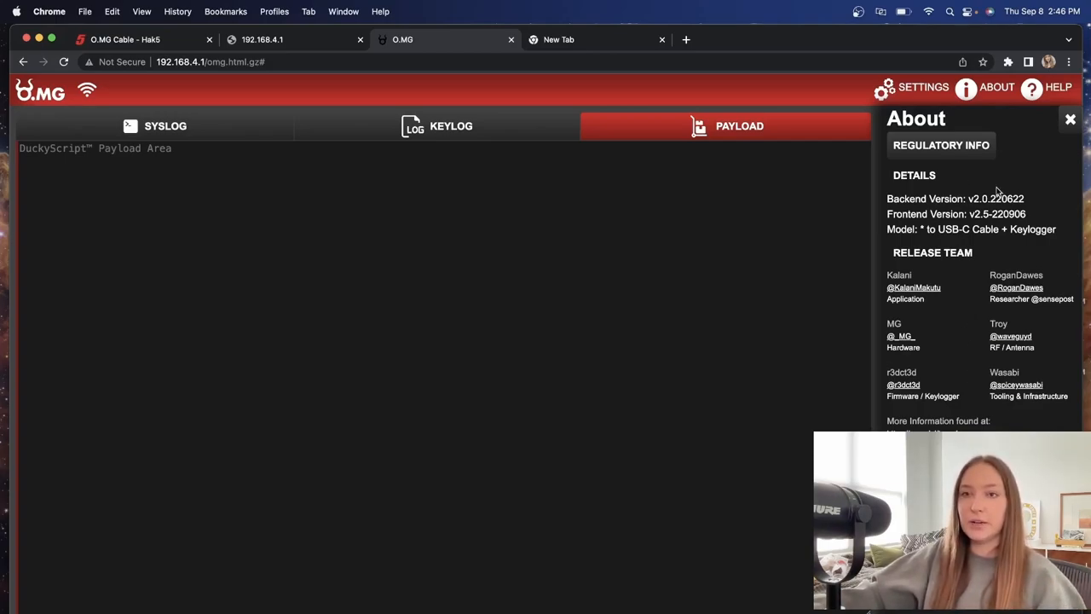
{"action": "left_click", "coordinate": [922, 87]}
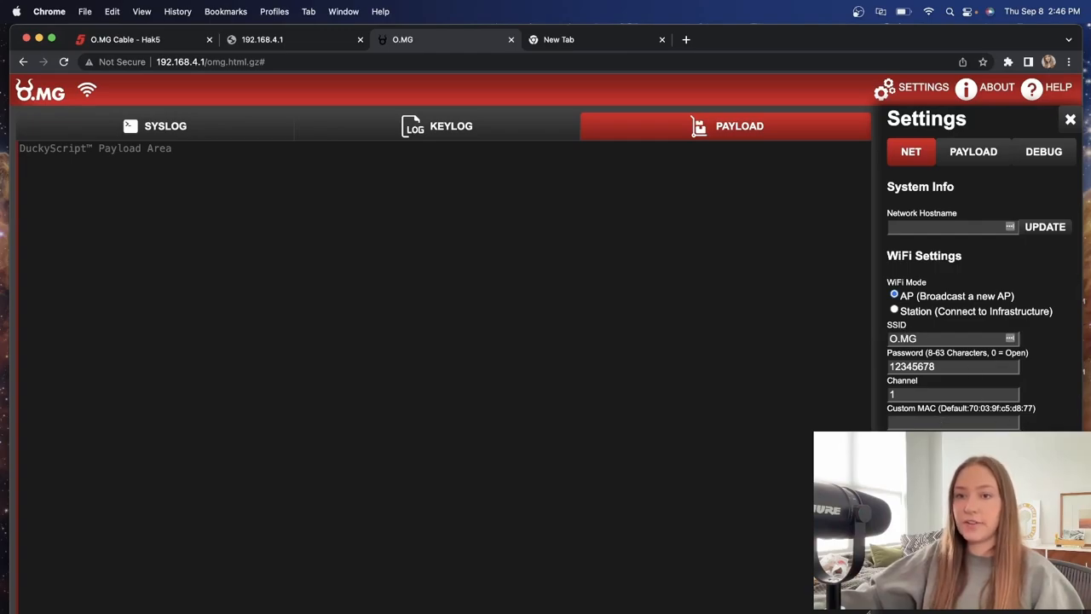
Review the default USB ID settings, then the keylog and debug settings
{"action": "left_click", "coordinate": [968, 150]}
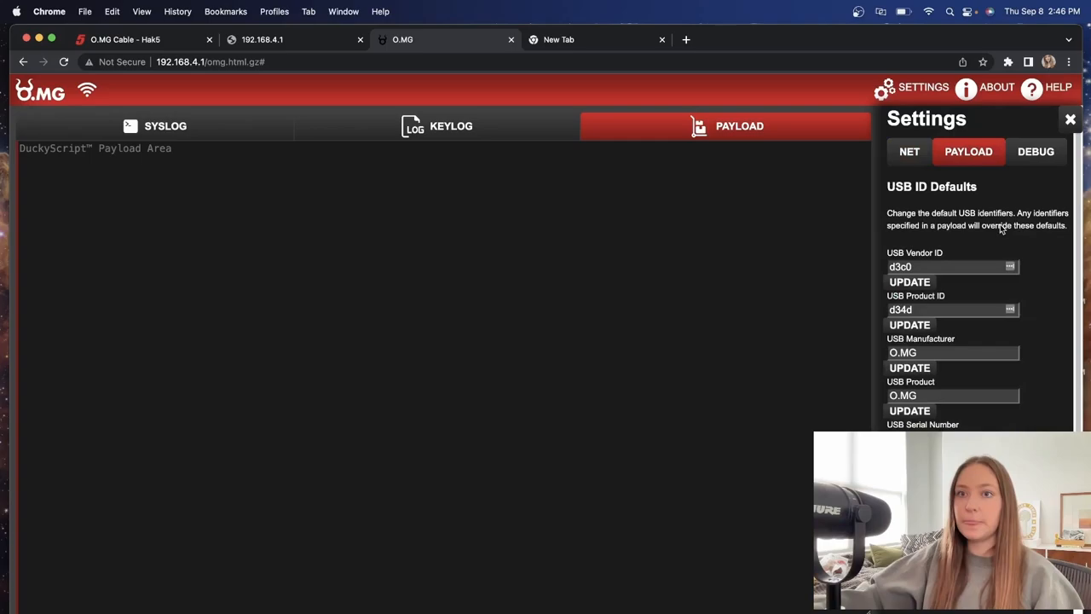
{"action": "scroll", "scroll_direction": "down", "scroll_amount": 3}
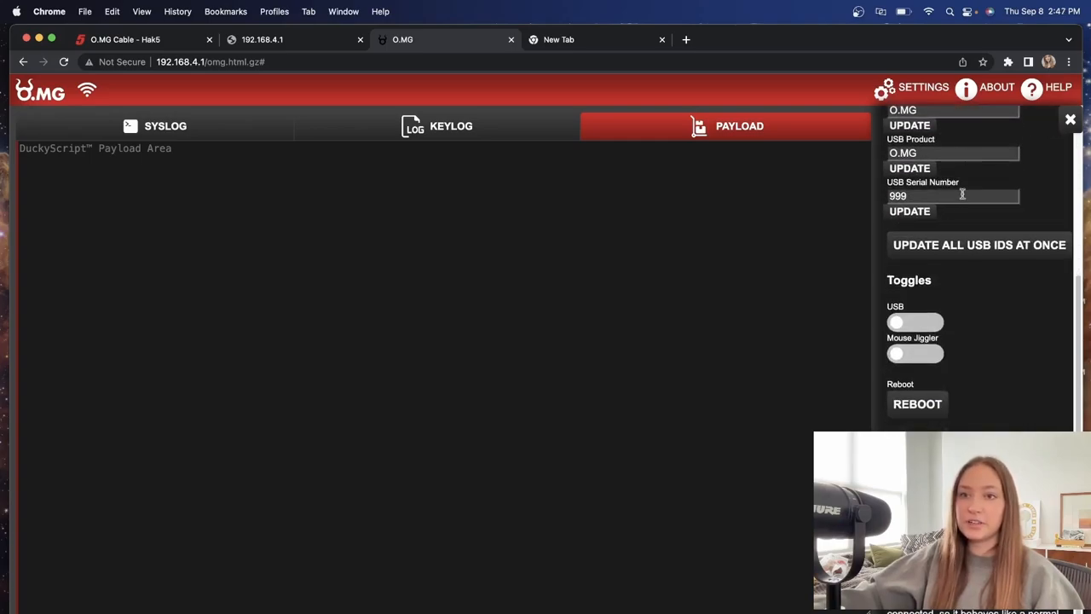
{"action": "mouse_move", "coordinate": [972, 395]}
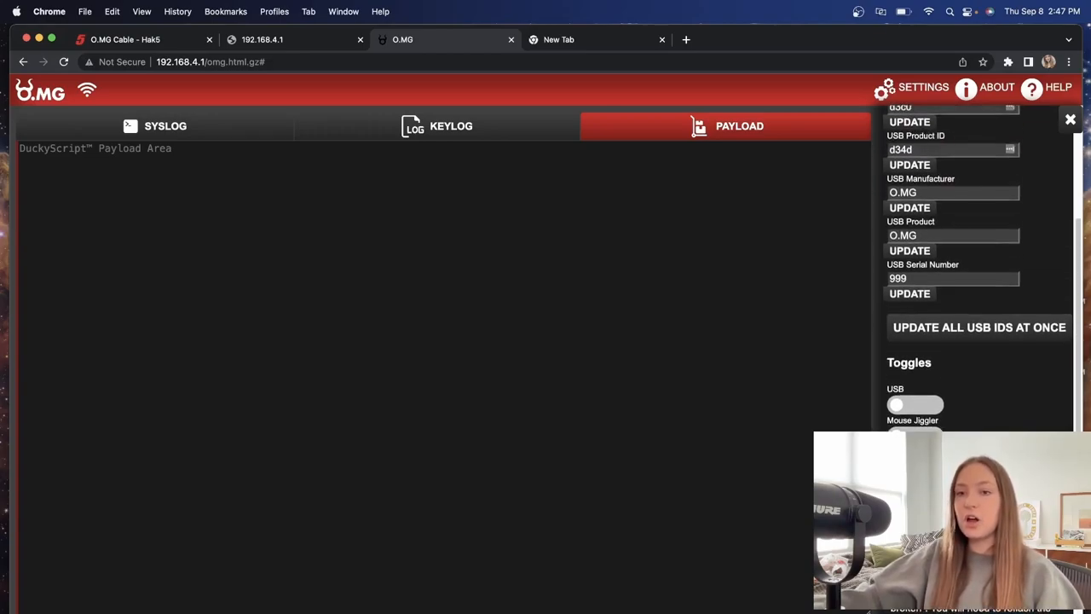
{"action": "scroll", "scroll_direction": "down", "scroll_amount": 3}
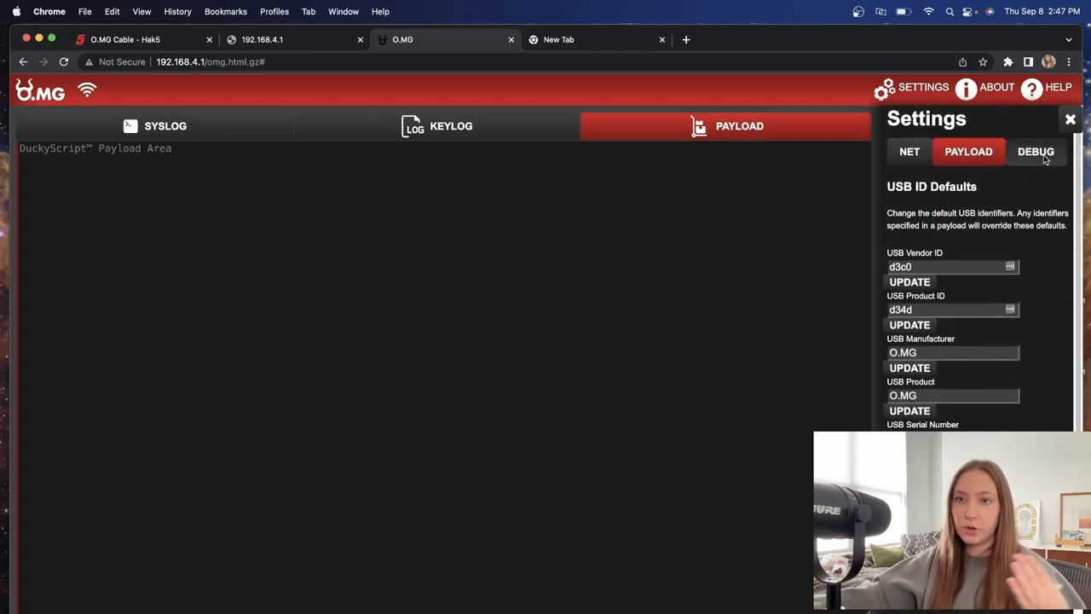
{"action": "left_click", "coordinate": [1037, 150]}
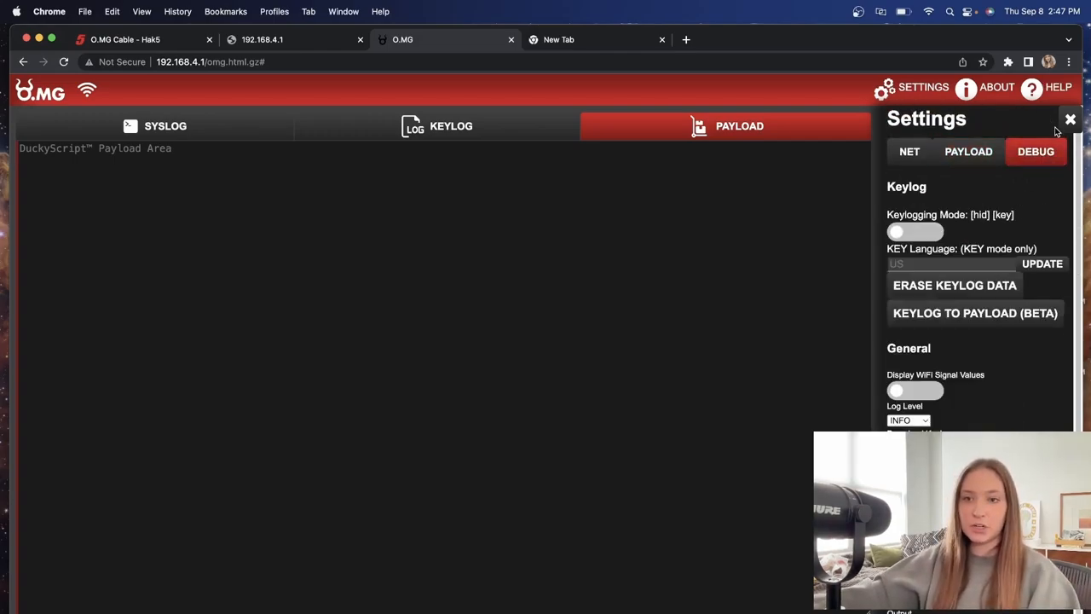
View the Help syntax guides and launch a DuckyScript payload guide in a new tab
{"action": "left_click", "coordinate": [1056, 87]}
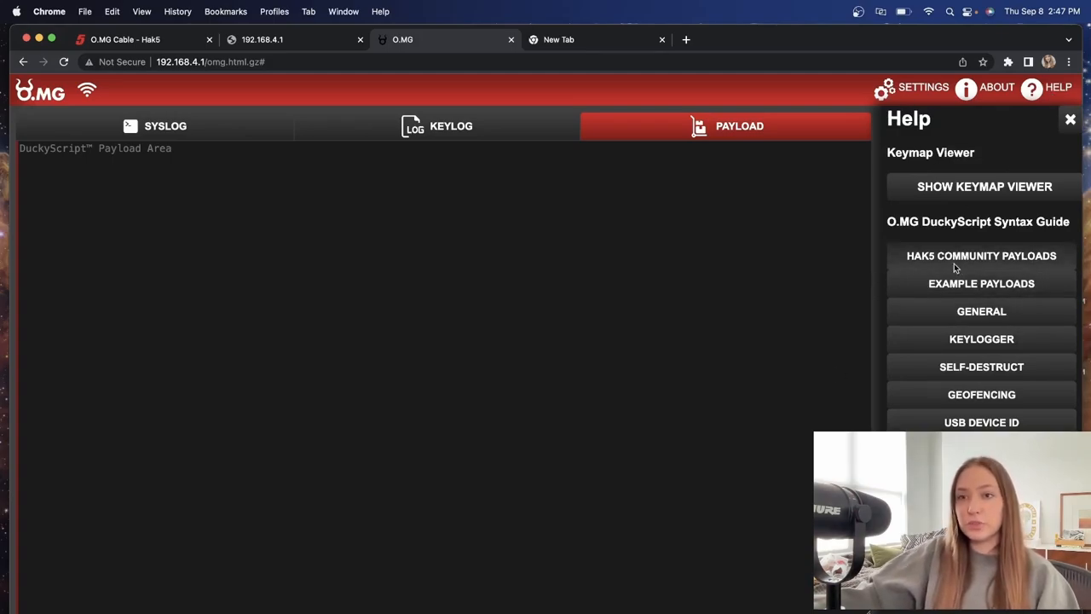
{"action": "left_click", "coordinate": [982, 256]}
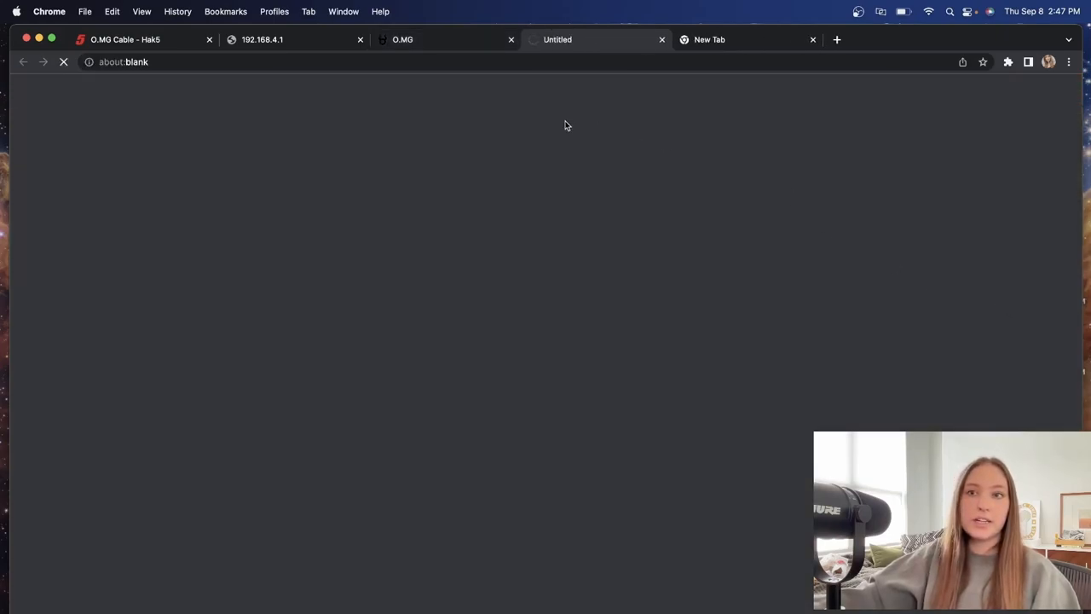
{"action": "mouse_move", "coordinate": [433, 104]}
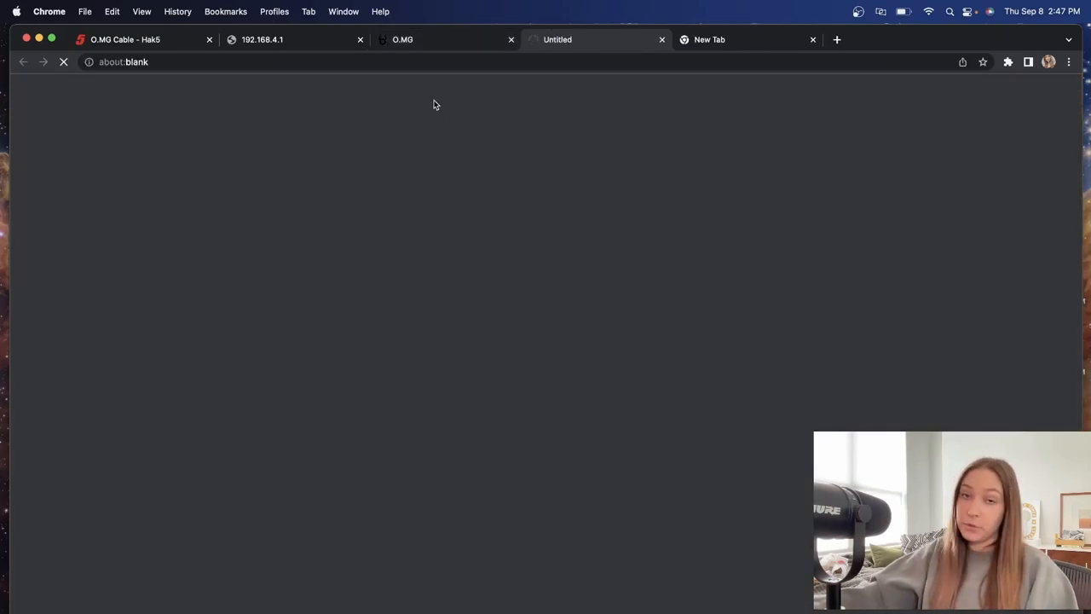